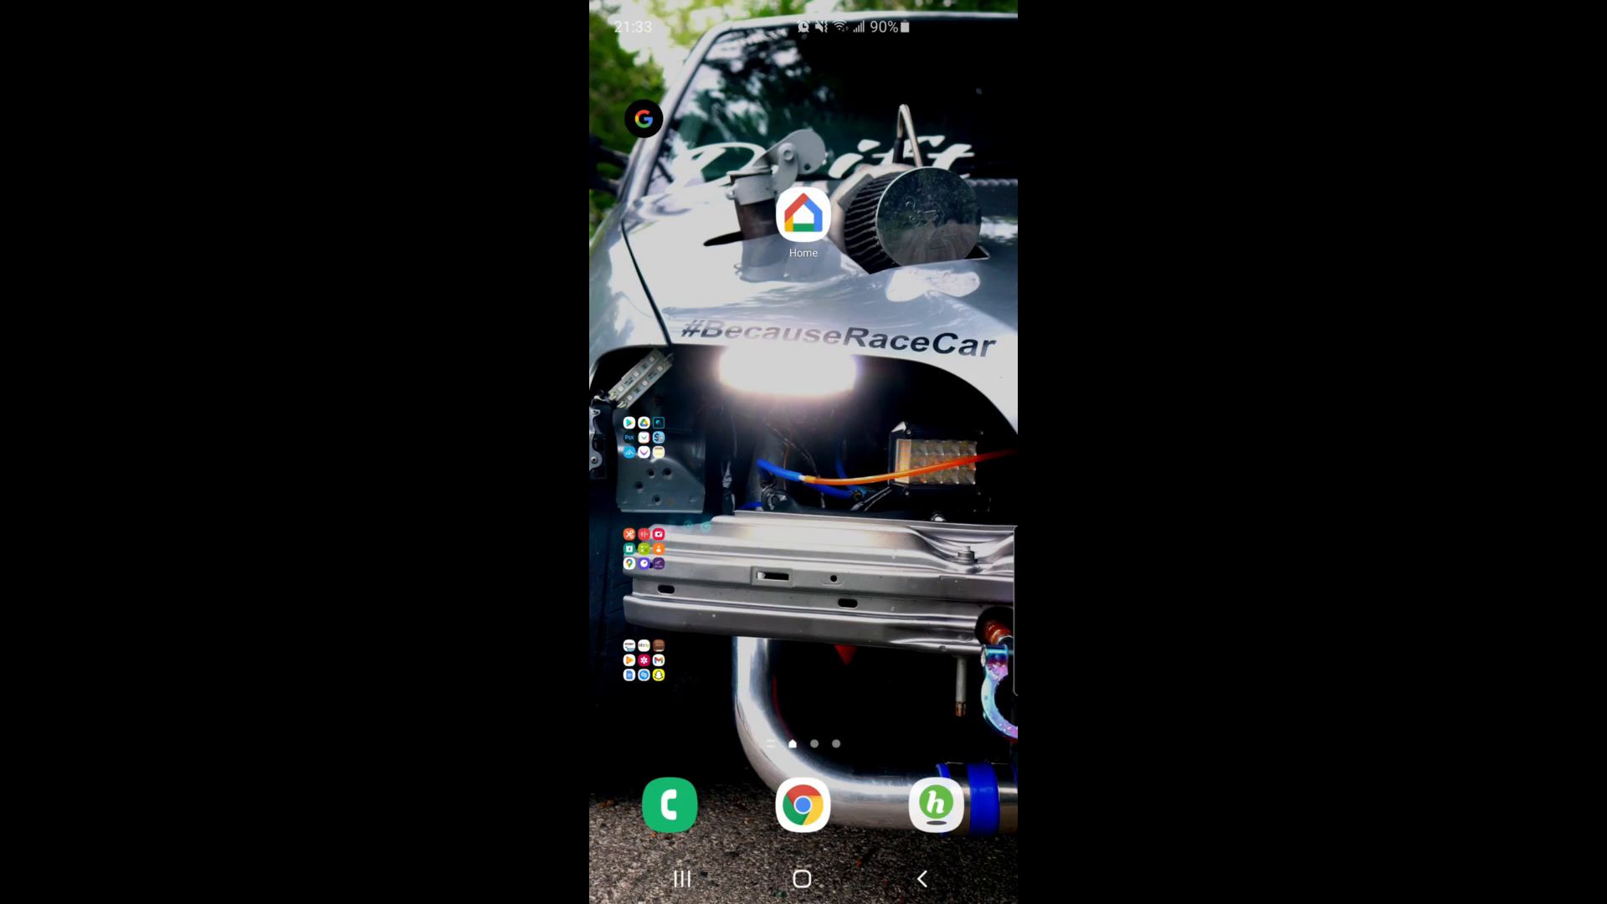
- Launch Google Home from the home screen to begin adding a new device
click(803, 216)
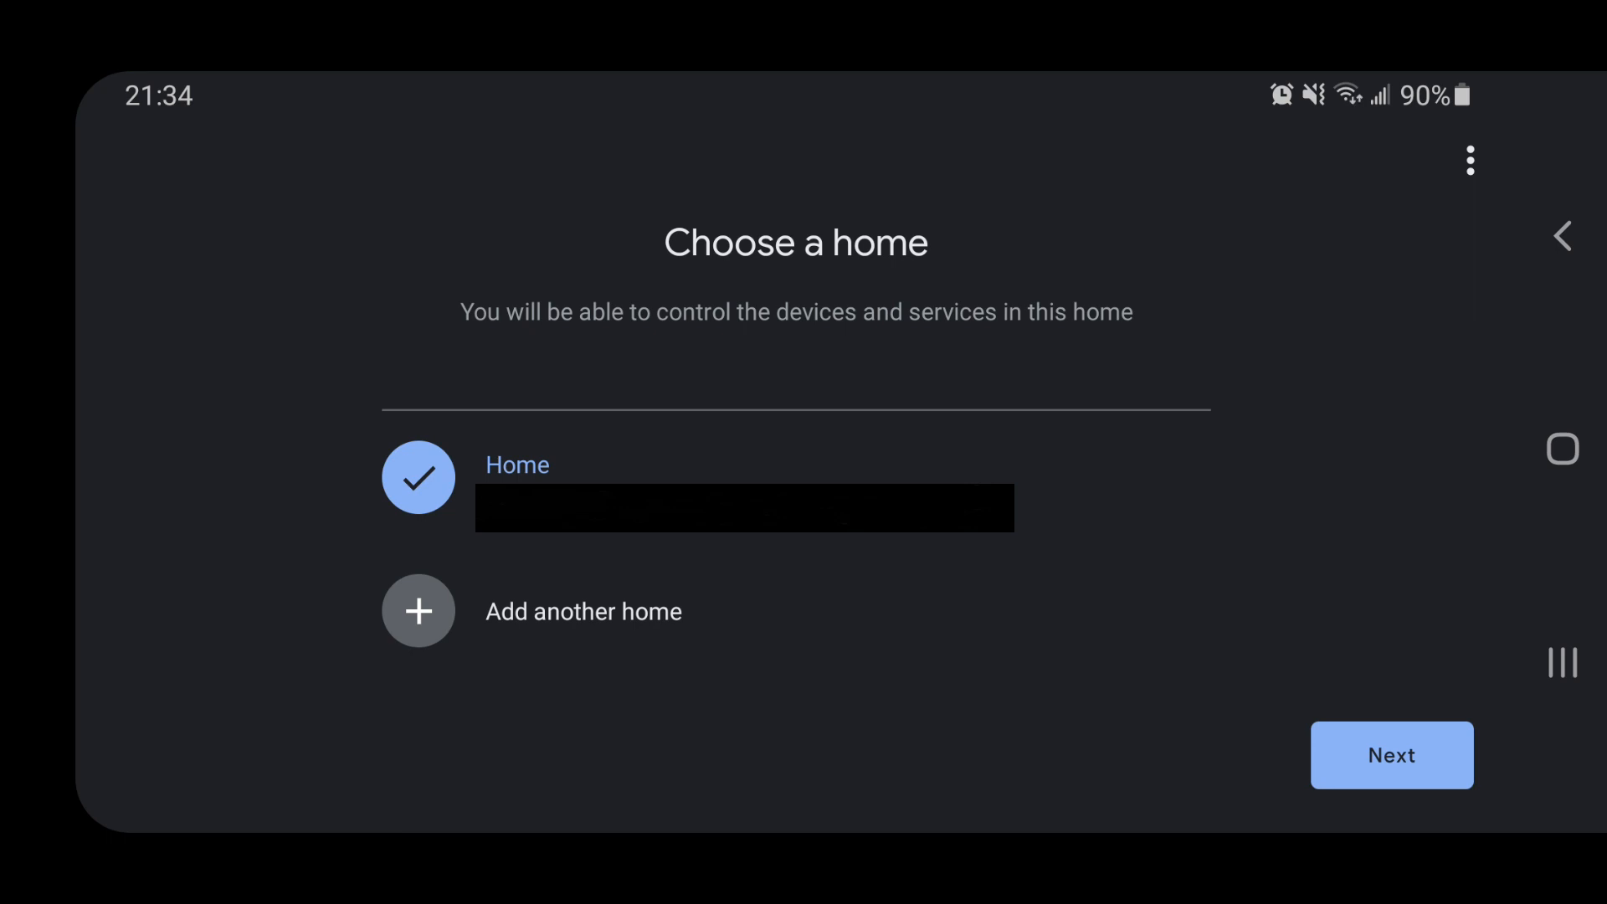
- Confirm Home as the destination and continue with the George Washington Nest Mini
click(1392, 755)
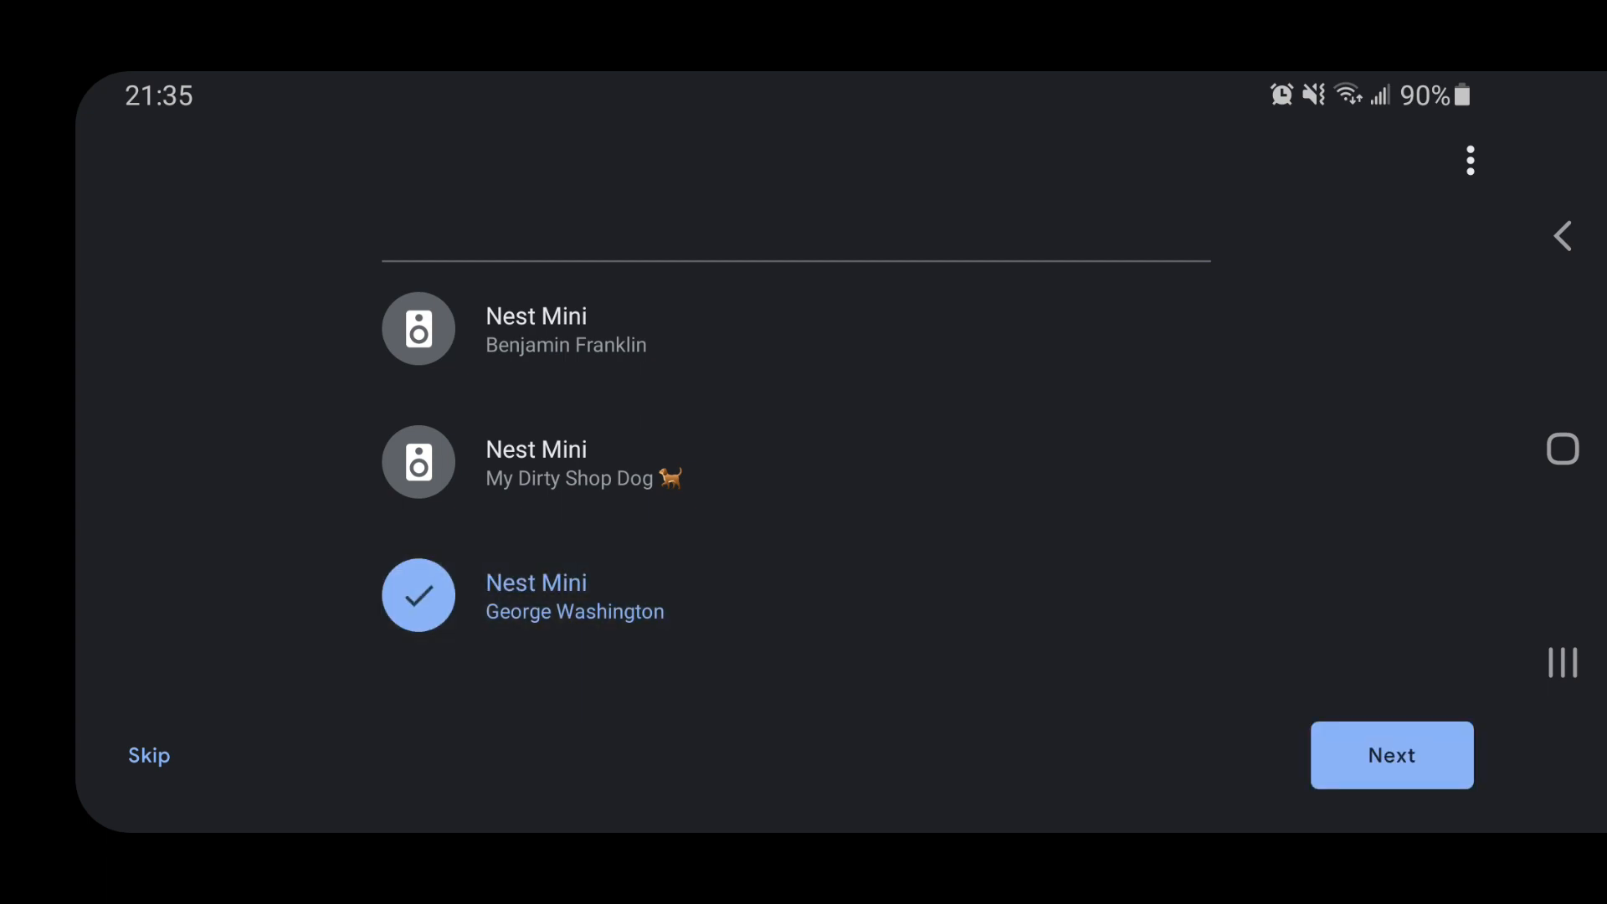
click(1391, 755)
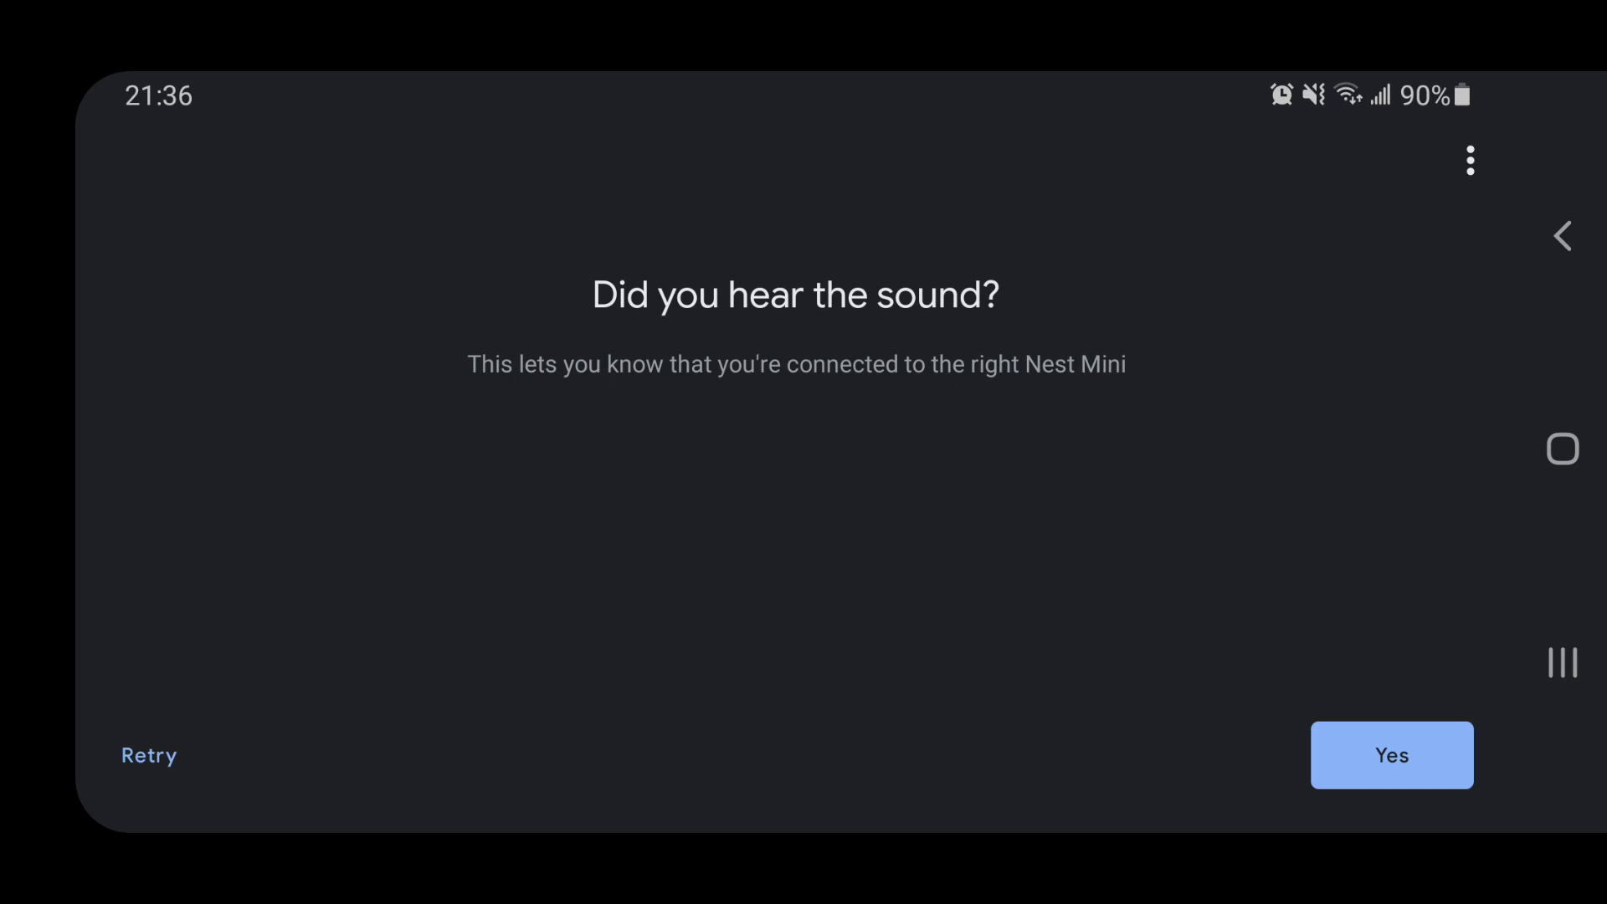
- Confirm the test sound, answer the stats question, and choose the dlink-94DD network
click(1391, 755)
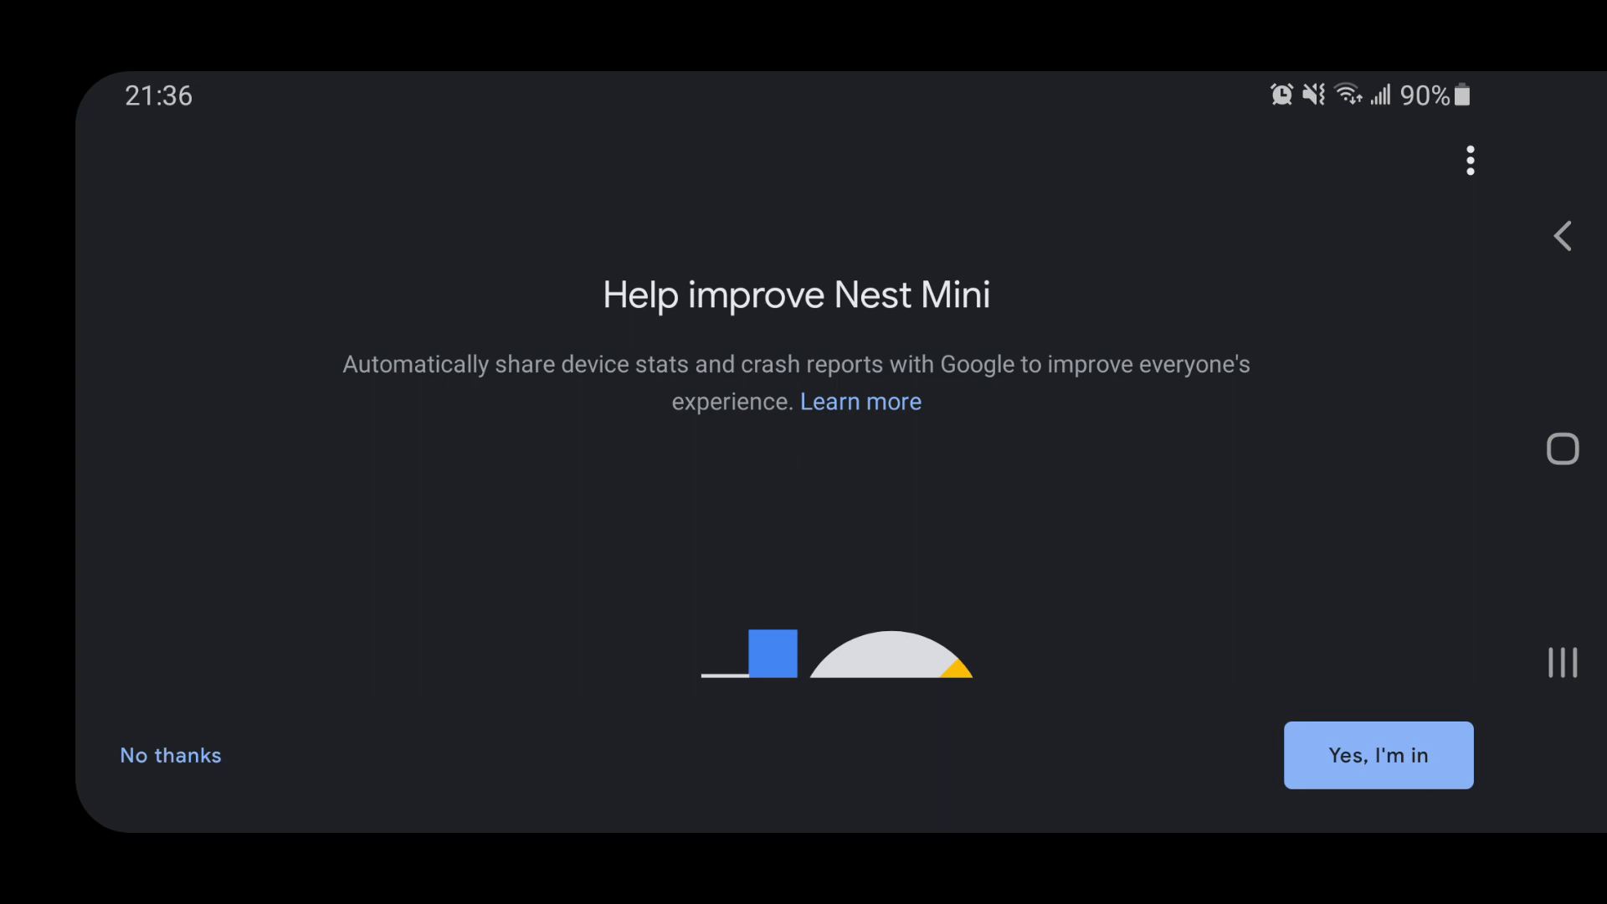
click(1377, 755)
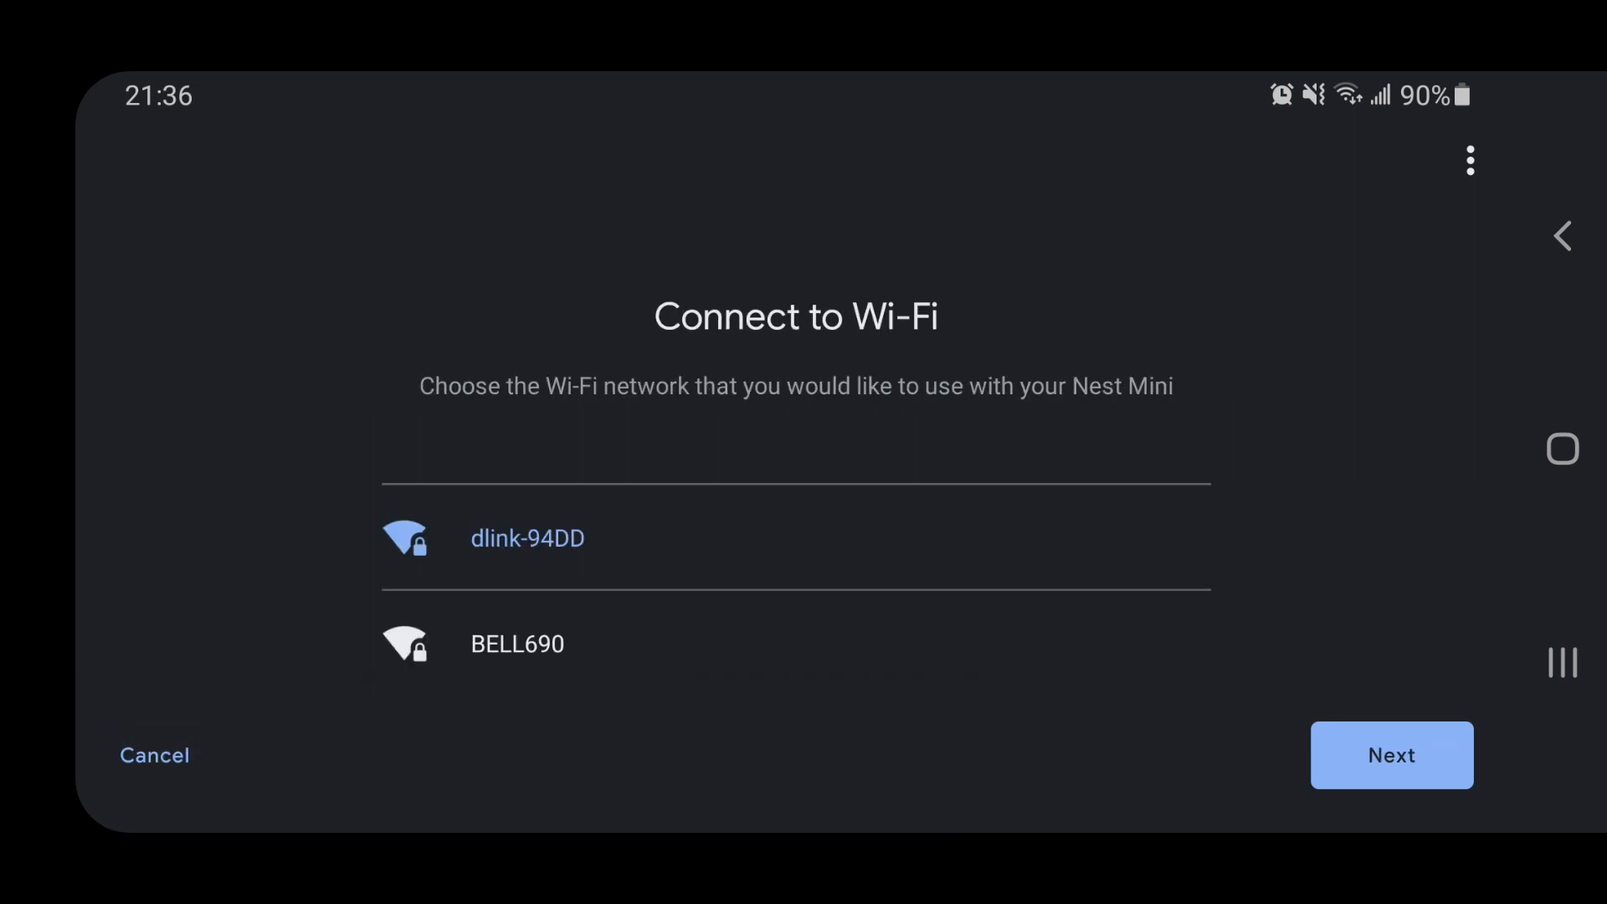
scroll(up, 3)
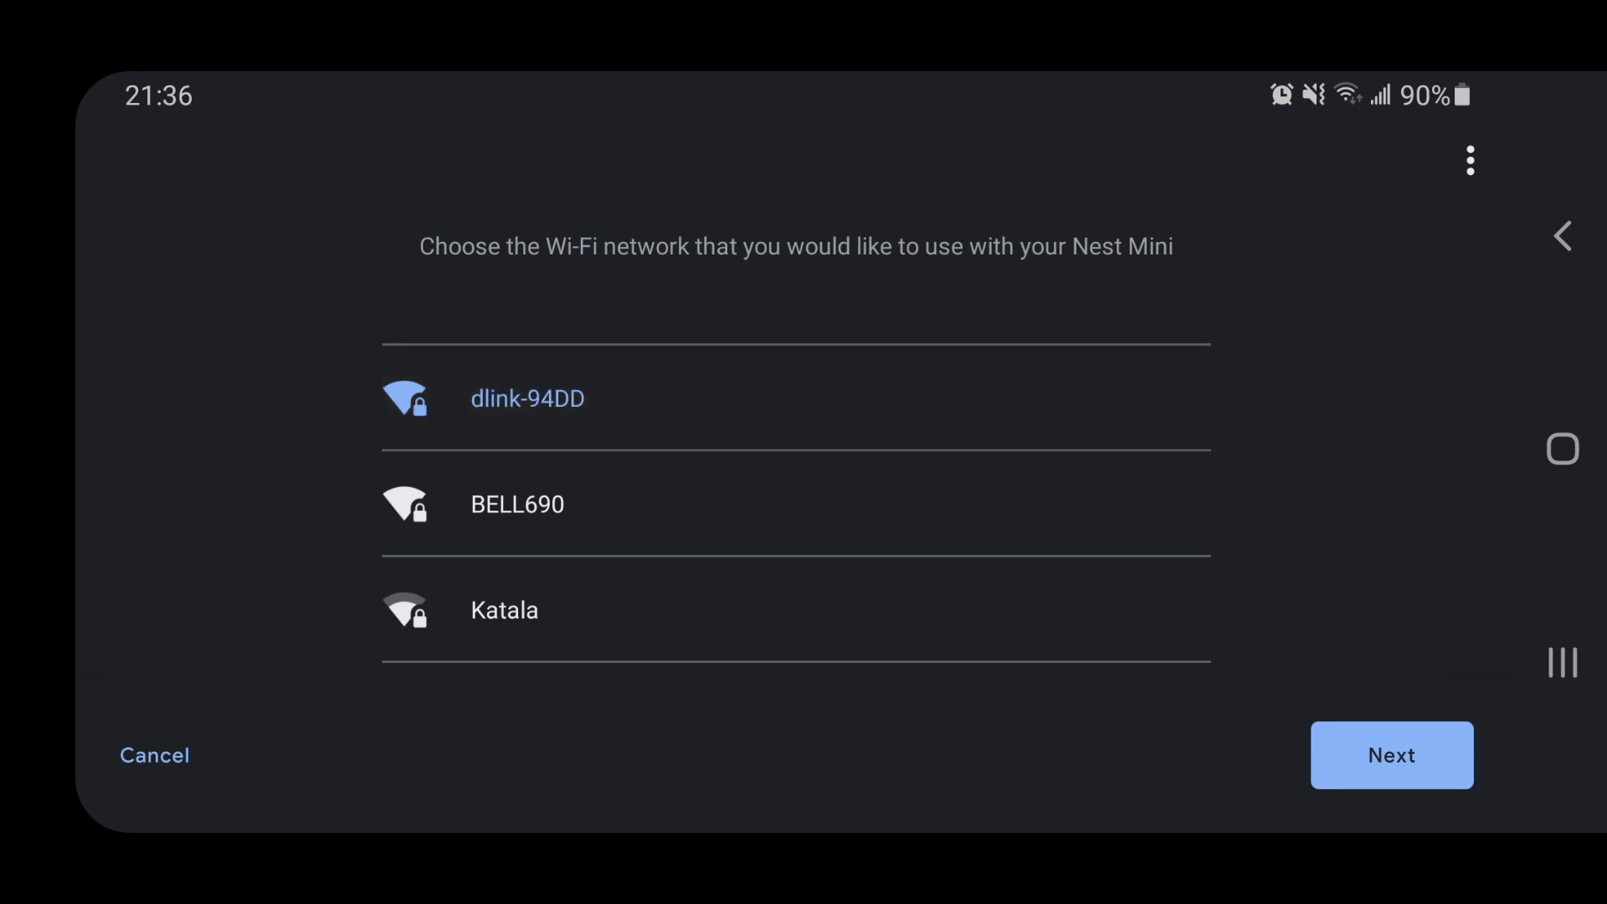
click(1391, 755)
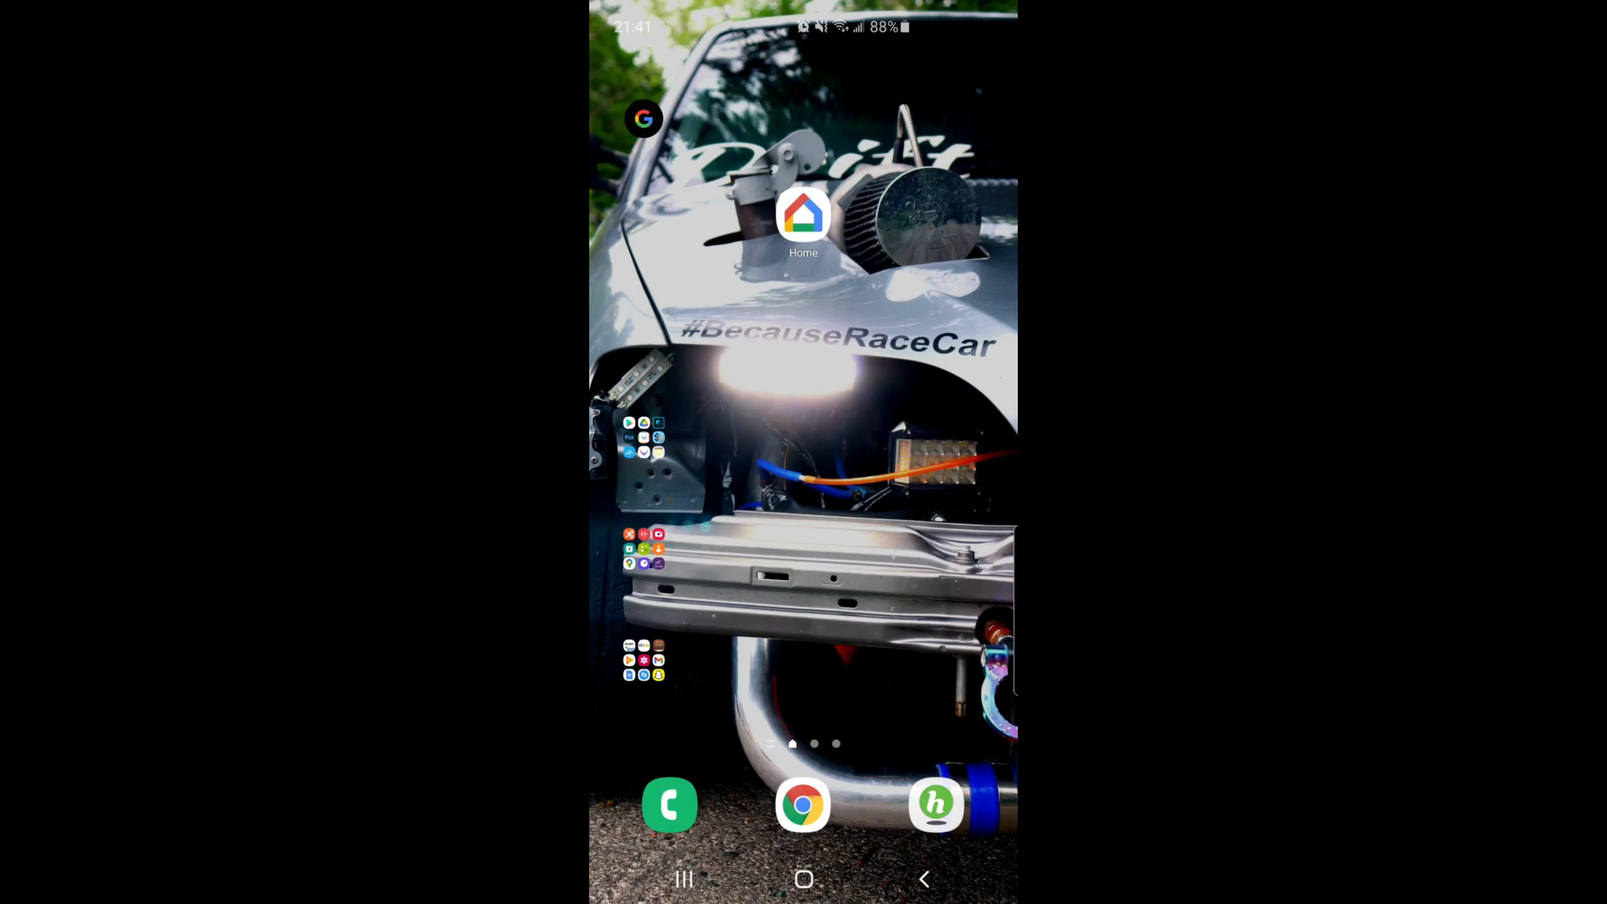
- Relaunch Google Home and confirm Home to list the discovered Nest Mini speakers
click(801, 213)
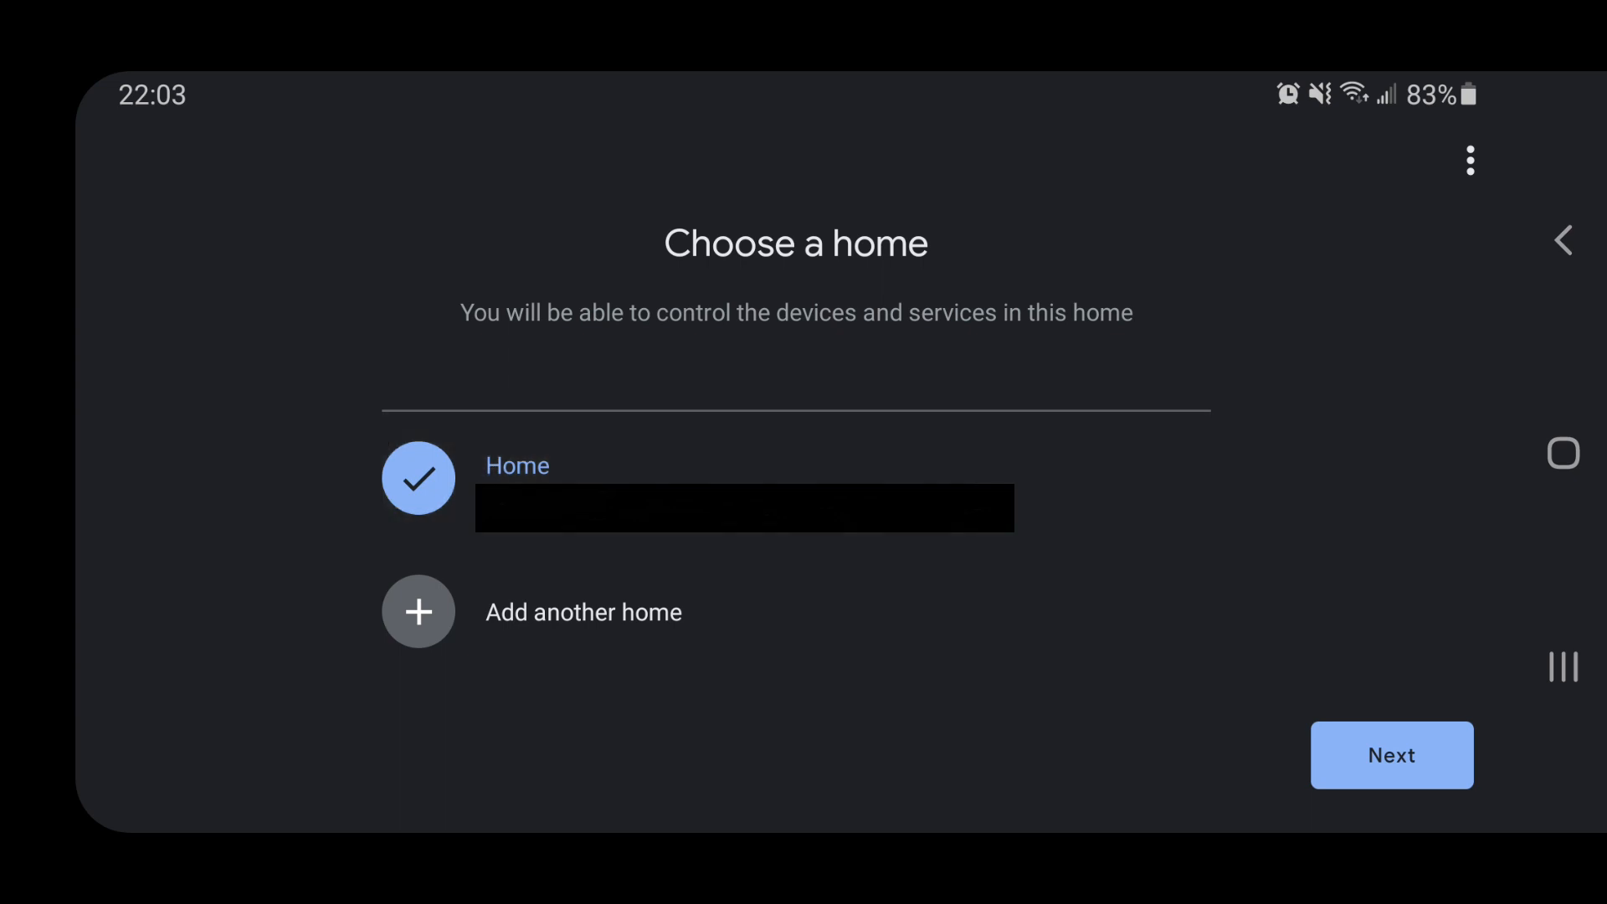
click(1391, 755)
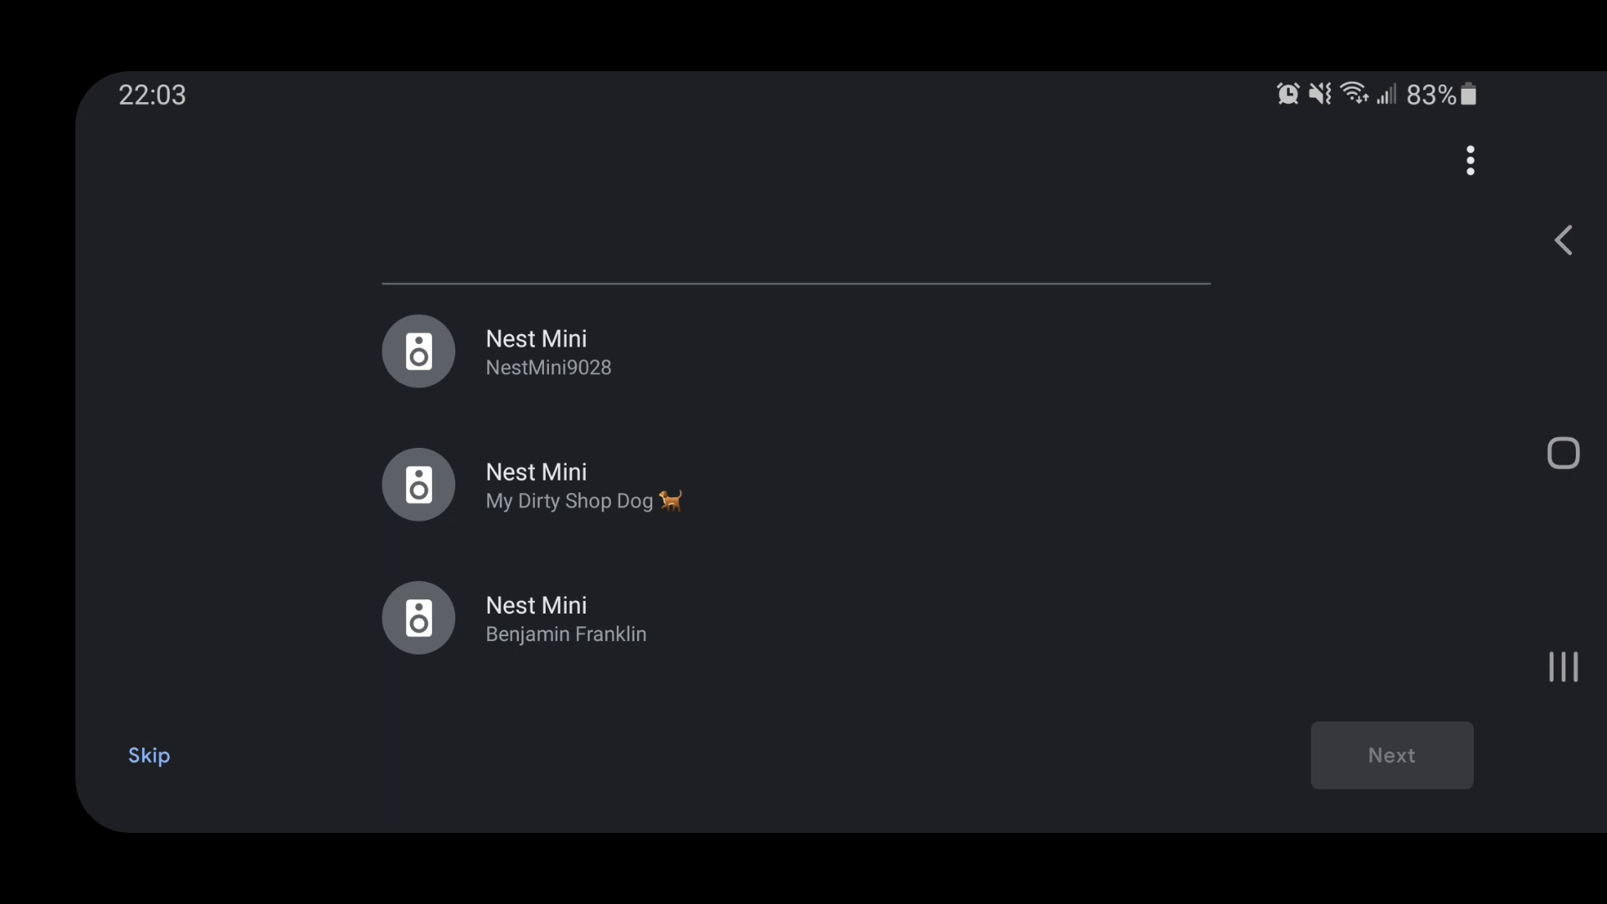
- Select NestMini9028, confirm its test sound and stats prompt, and assign it to Bathroom
click(417, 350)
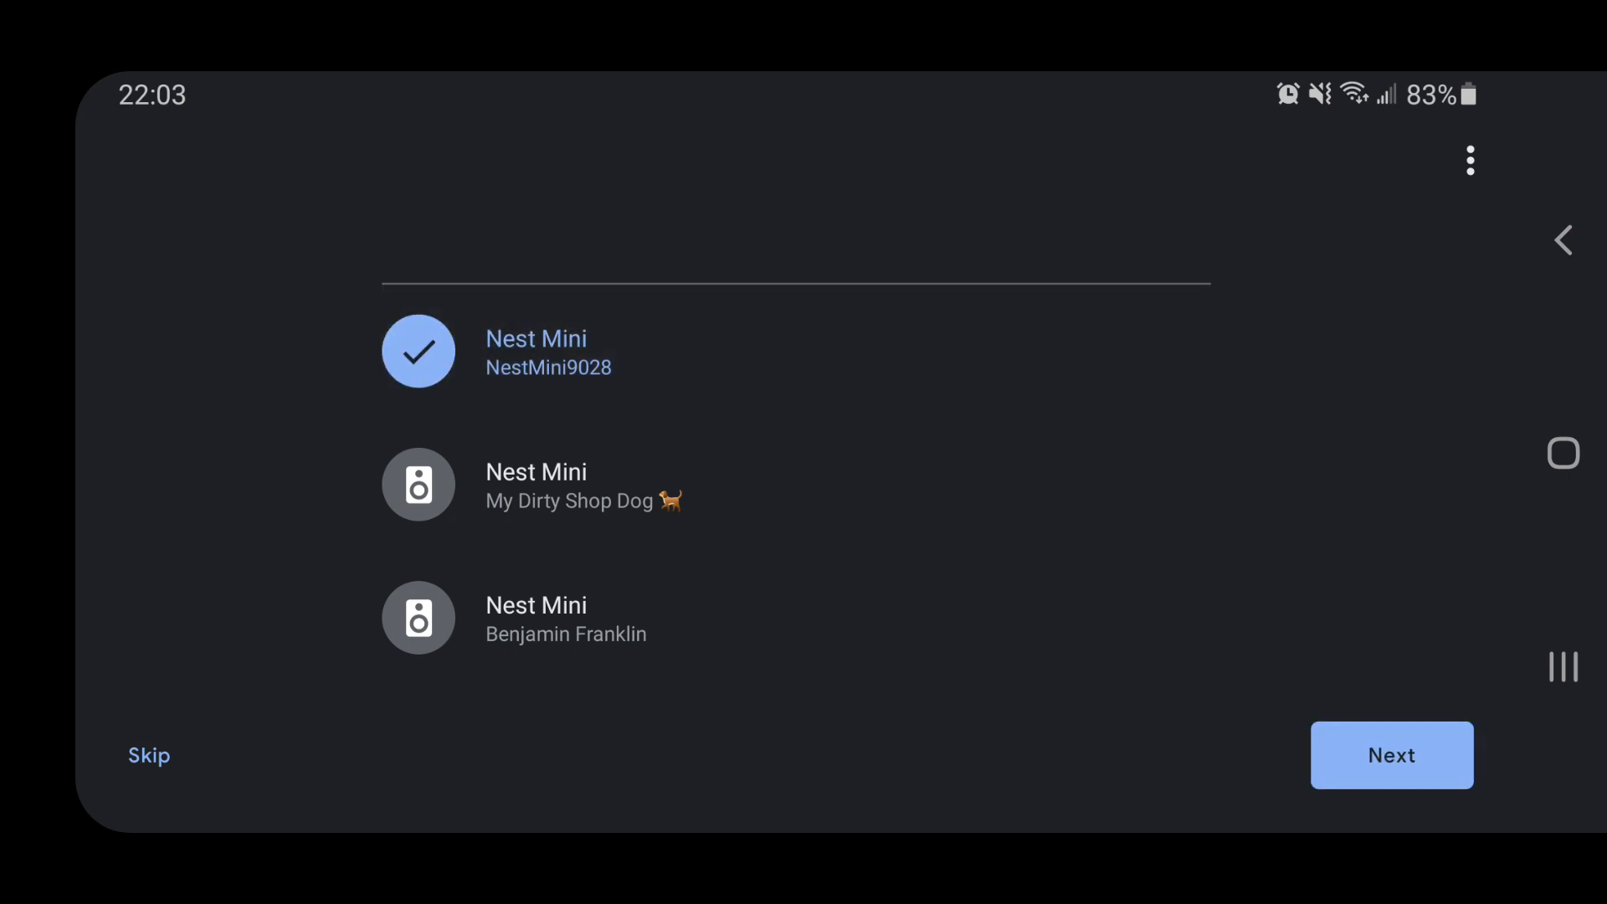
click(1391, 755)
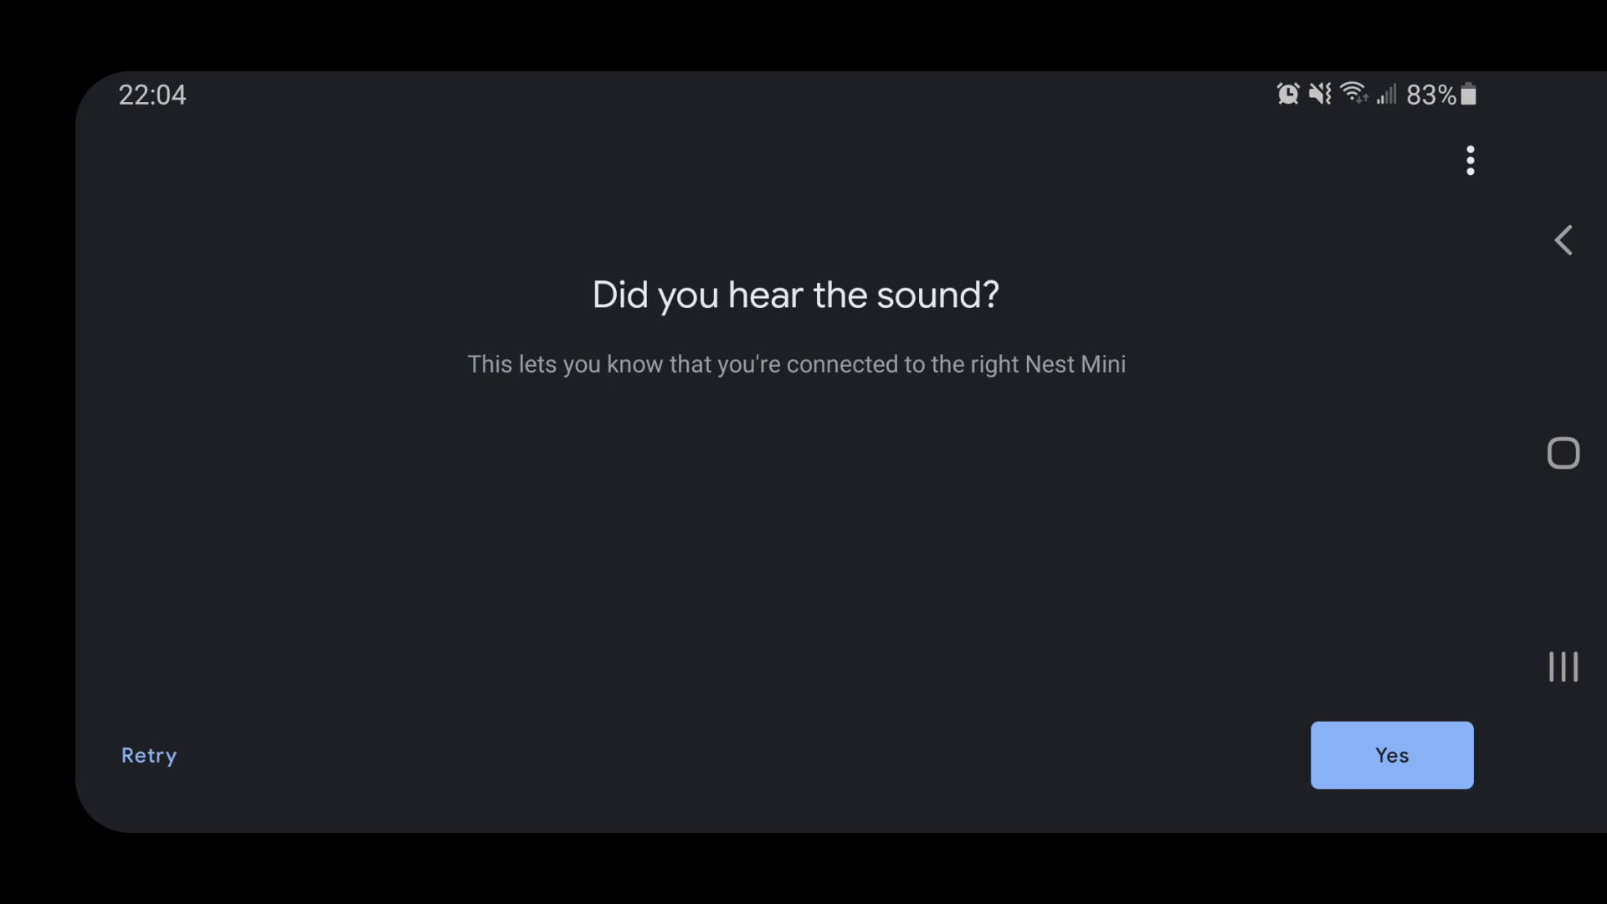
click(1391, 755)
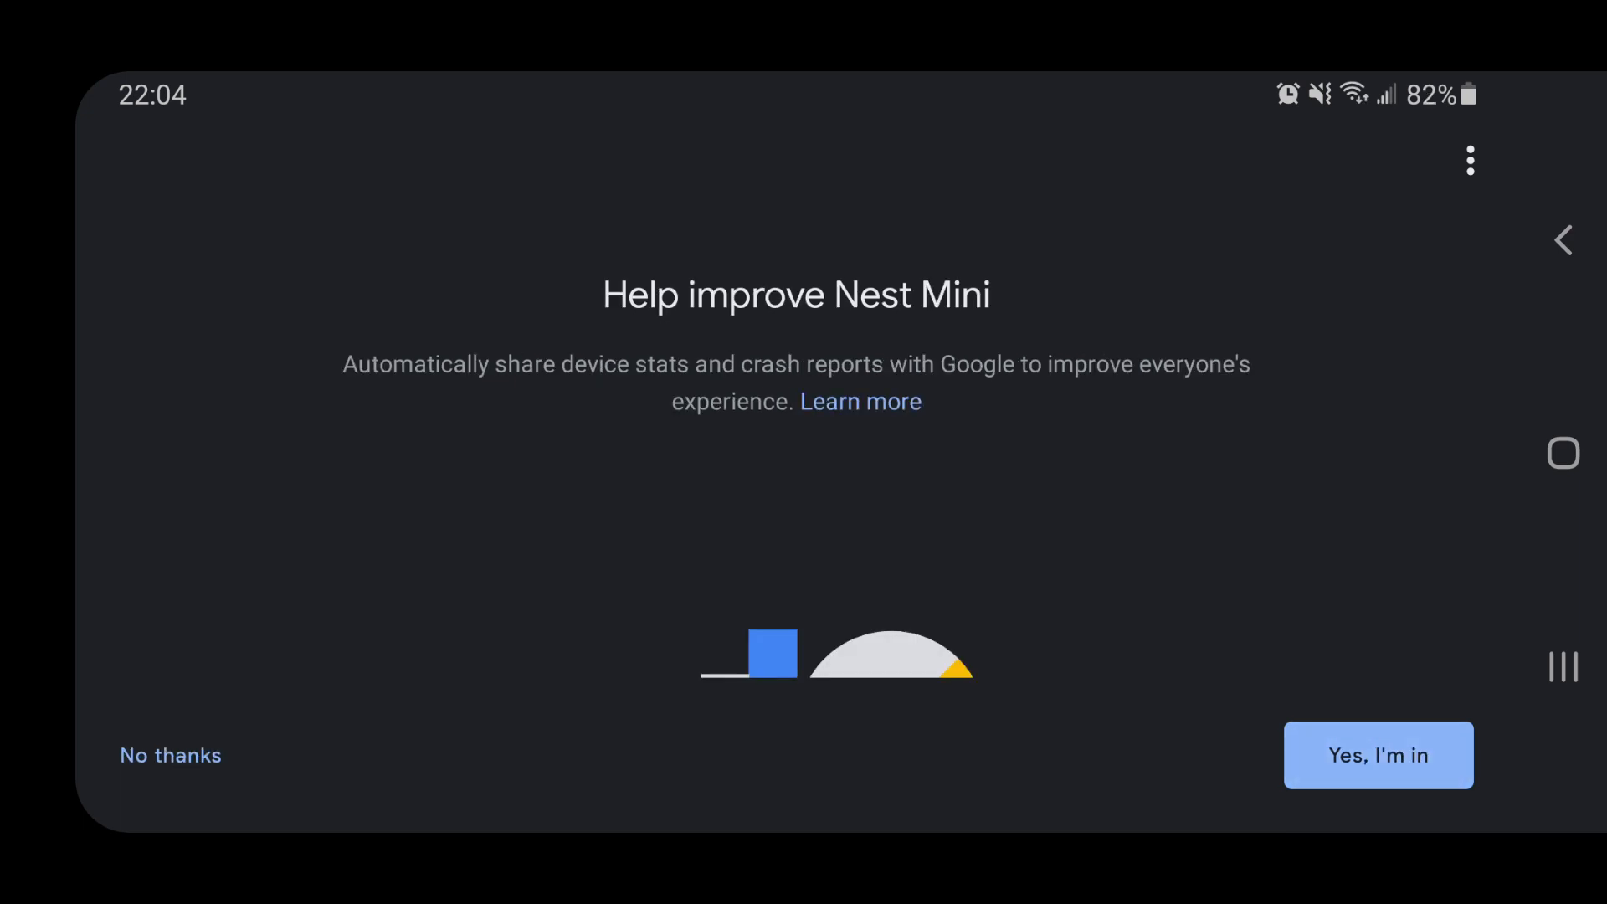
click(1376, 755)
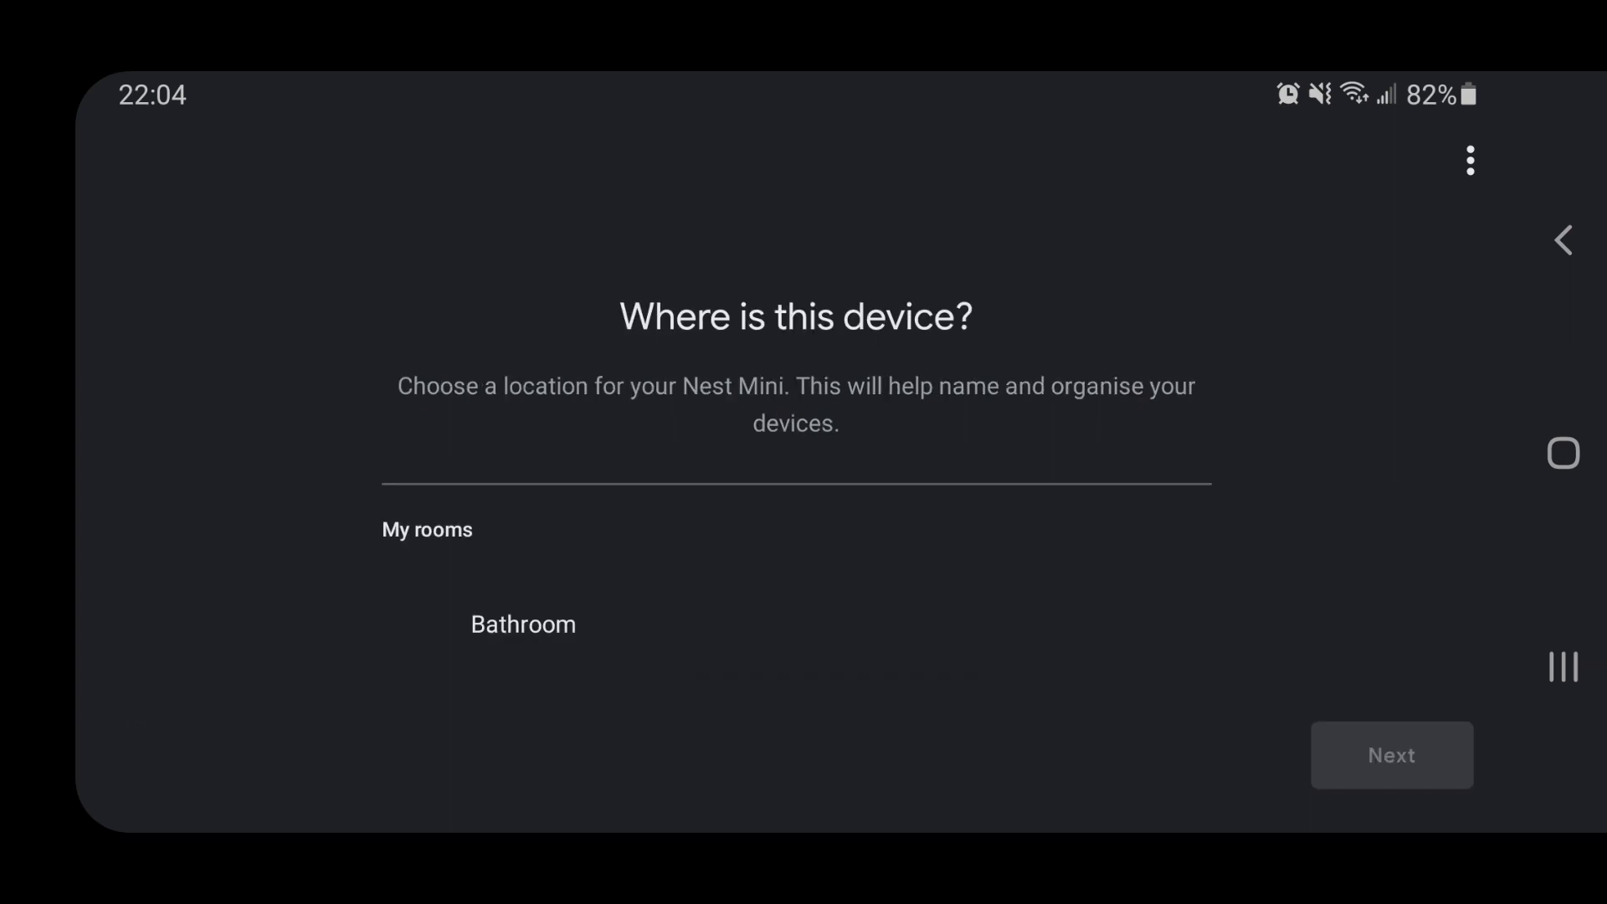
scroll(up, 3)
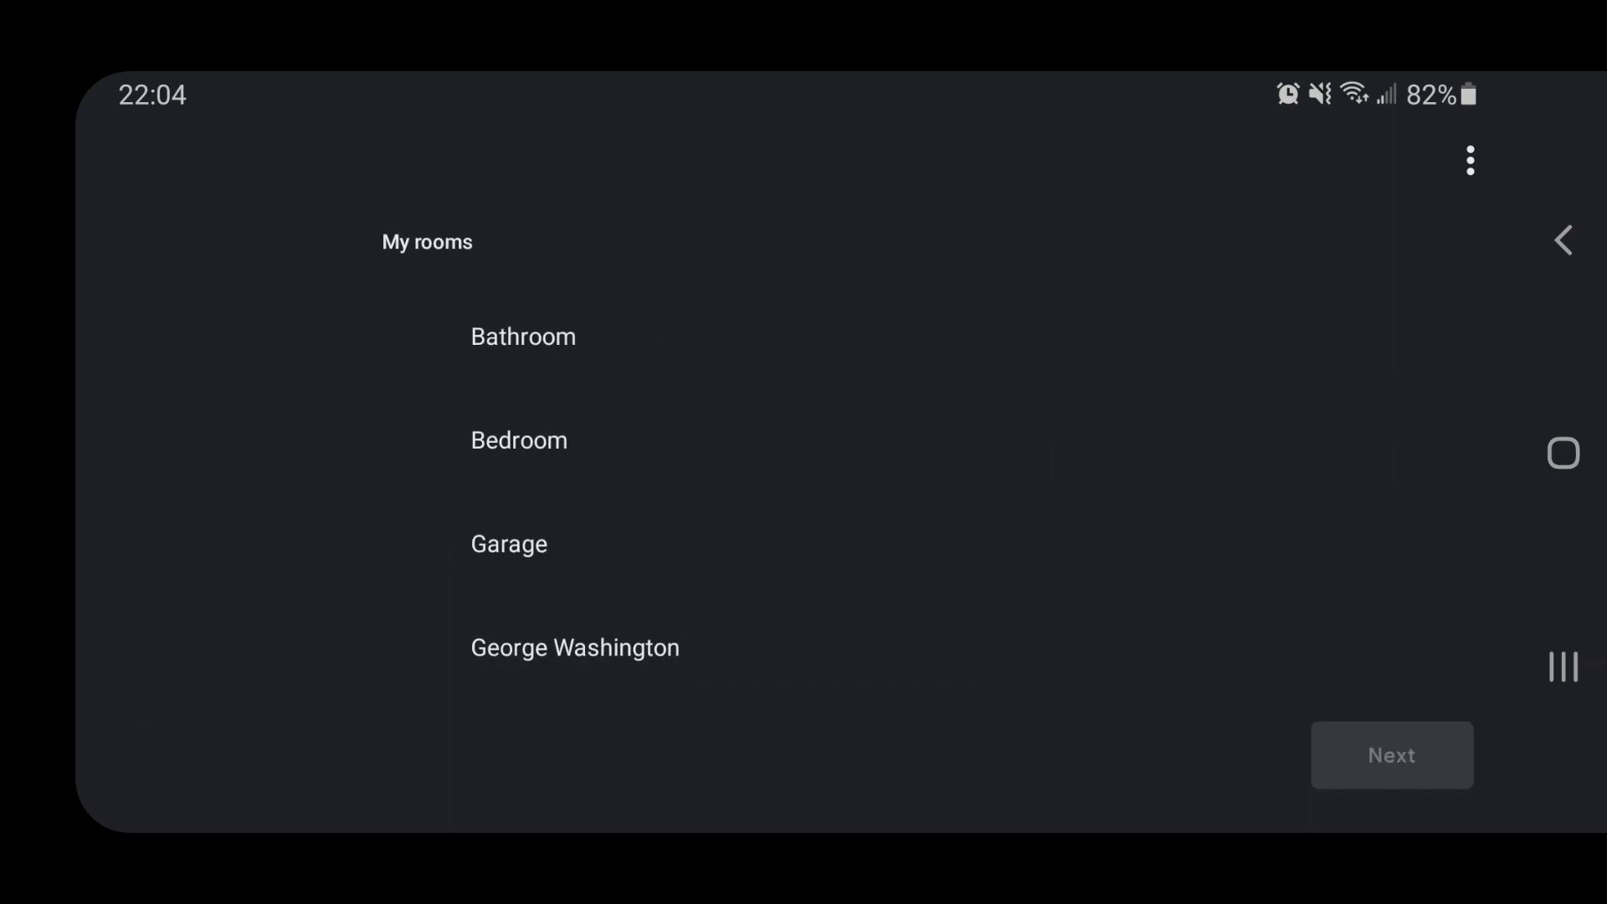
click(522, 336)
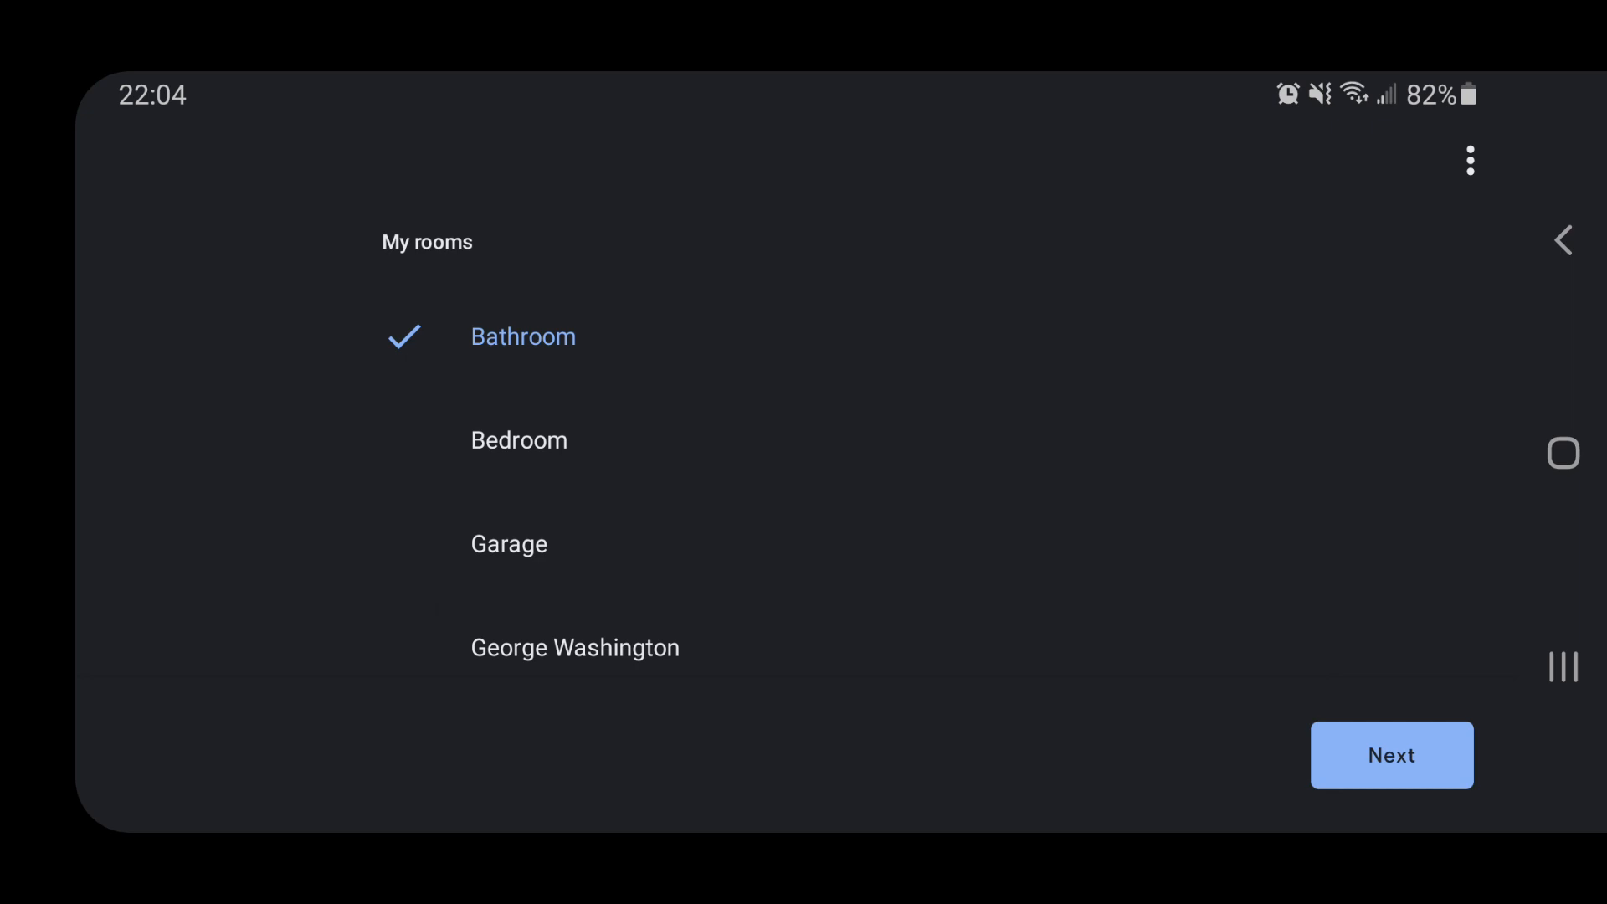
- Confirm Bathroom, connect to dlink-94DD, and accept the Assistant privacy terms
click(1391, 755)
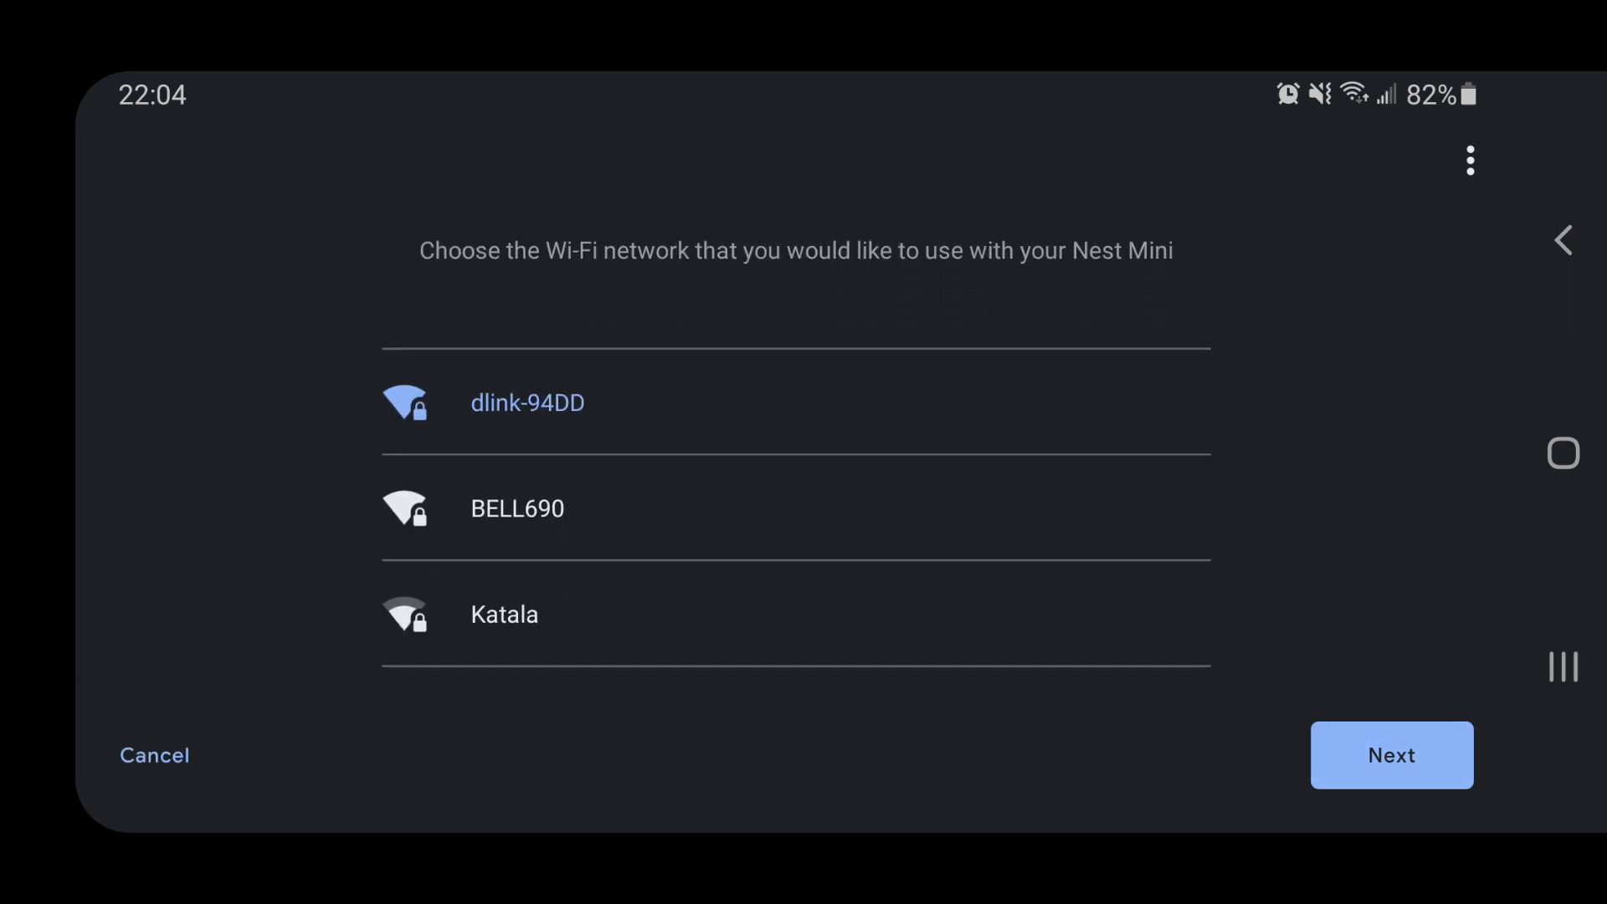
click(1391, 755)
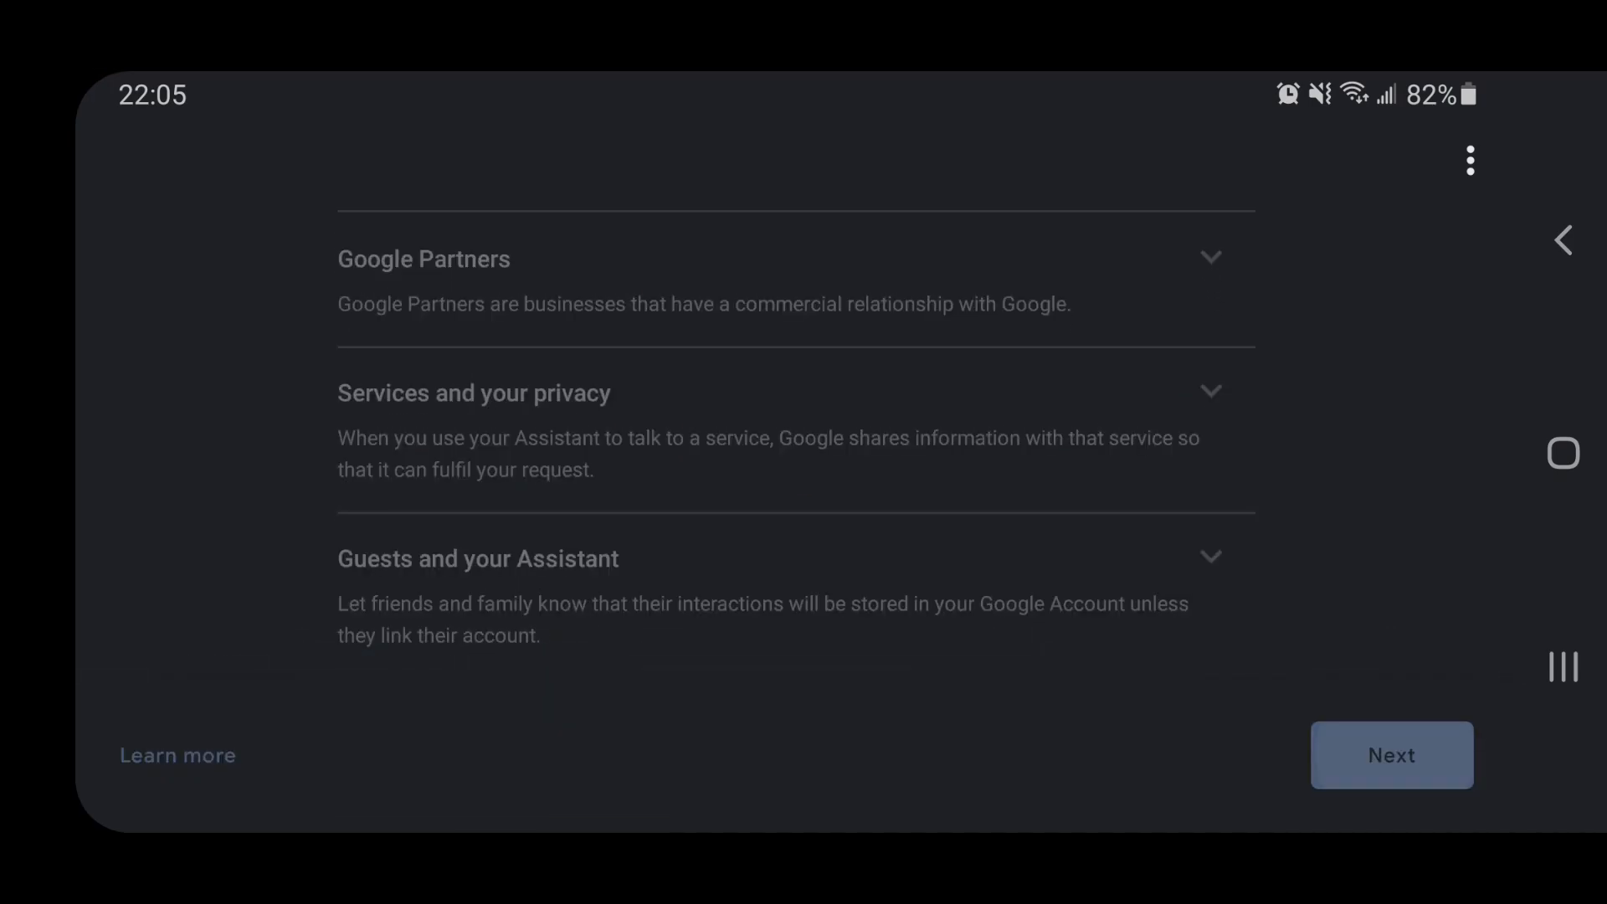
click(1391, 755)
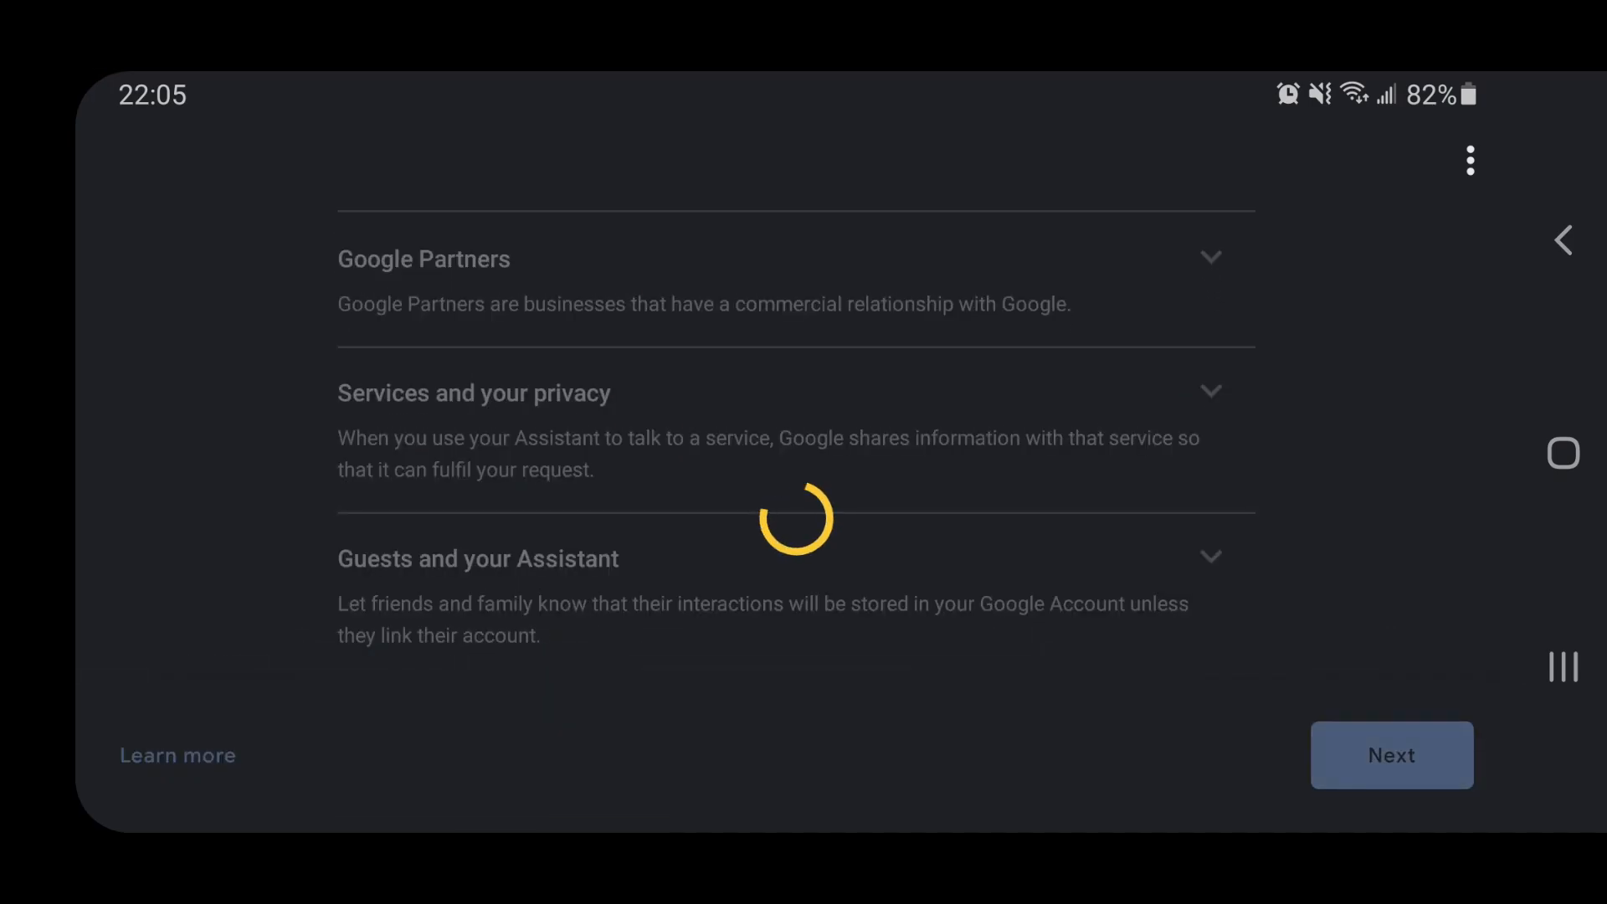
click(1392, 755)
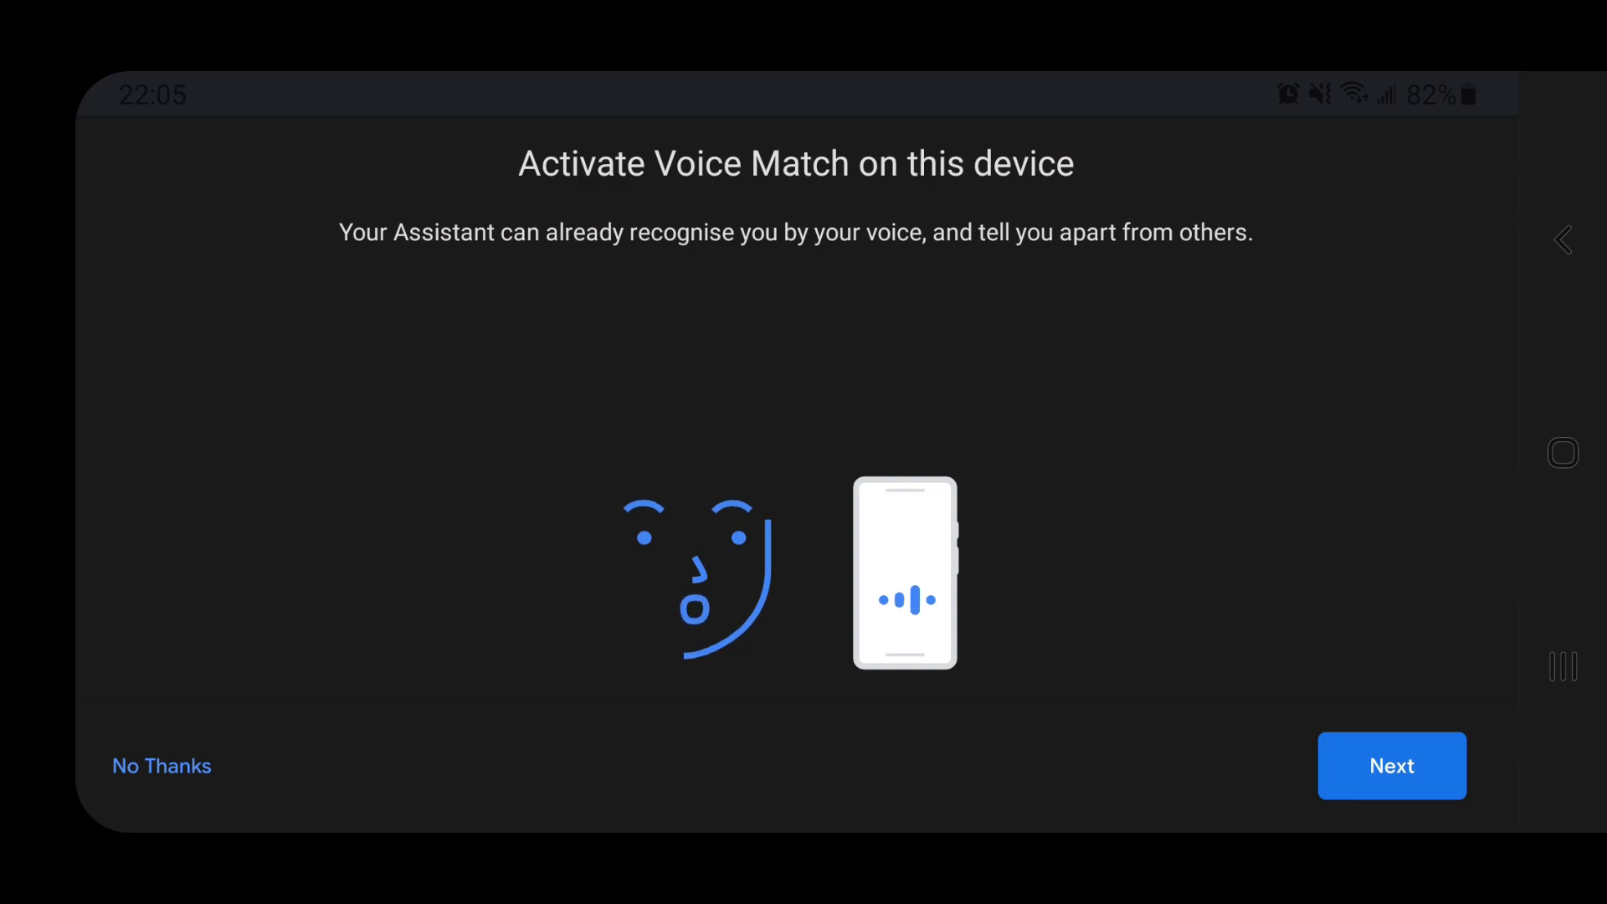
- Agree to Voice Match and to personal results by voice on the speaker
click(1391, 765)
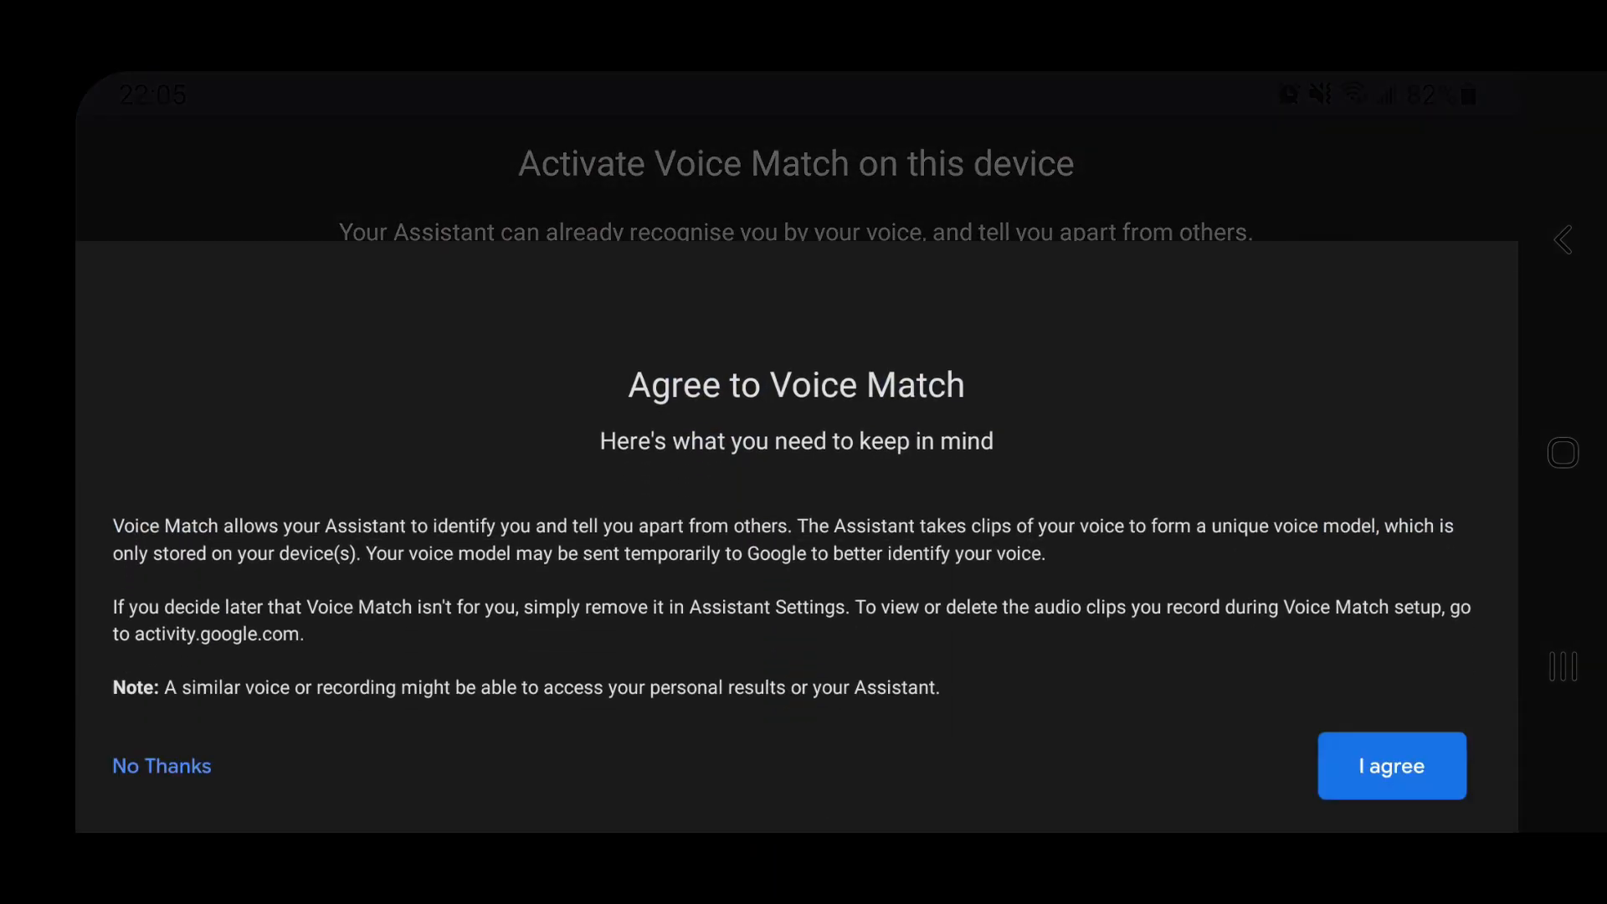
click(1391, 765)
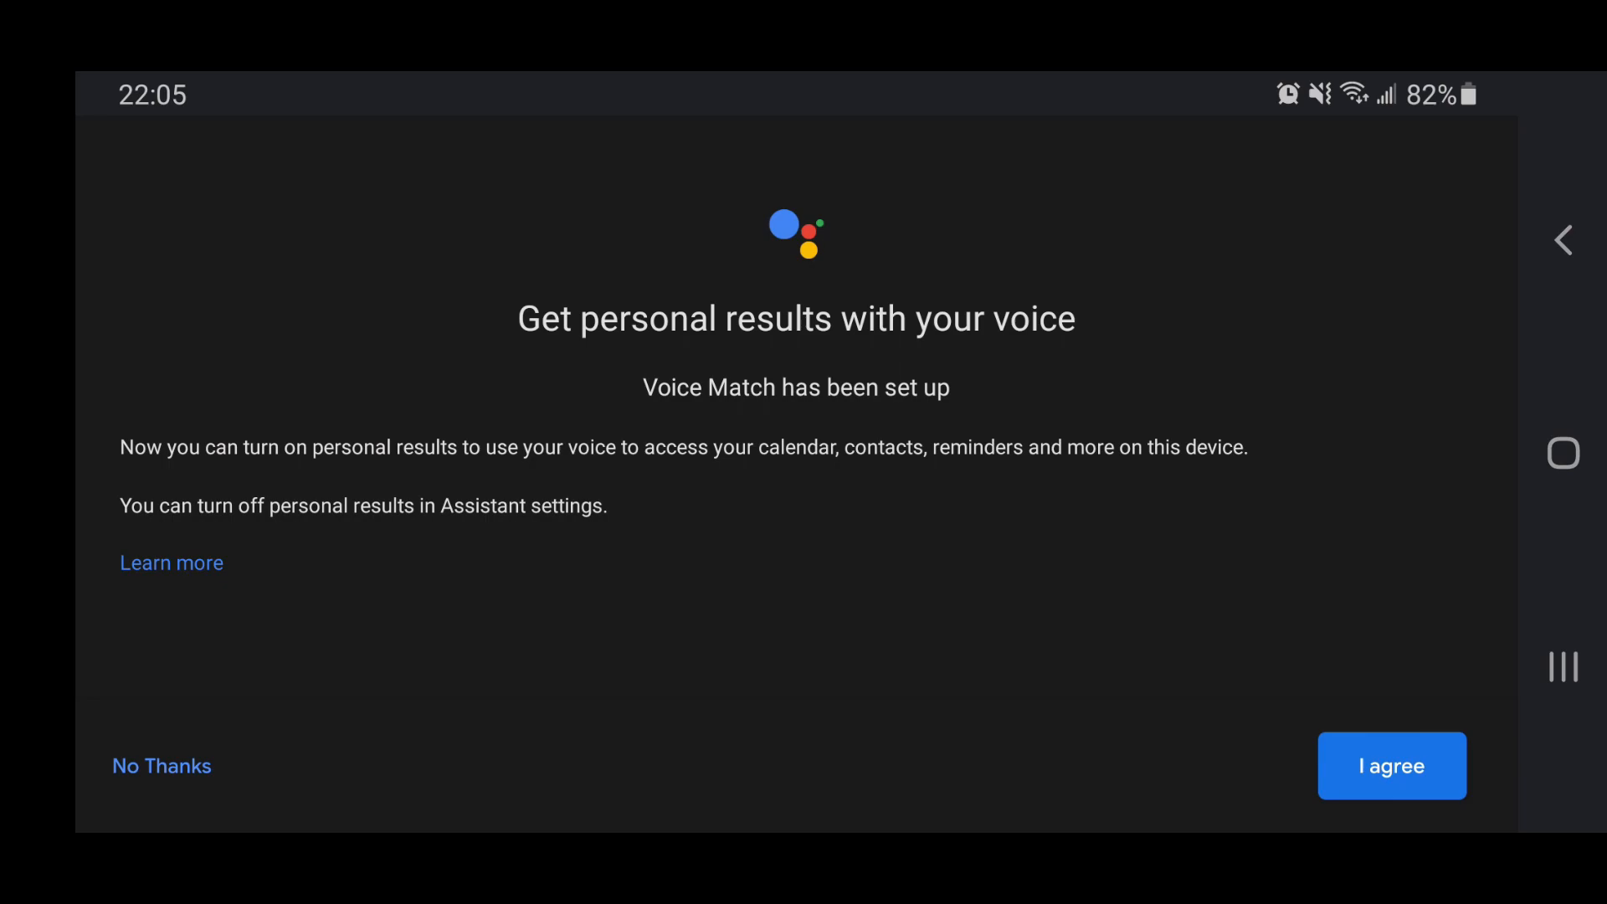
scroll(down, 3)
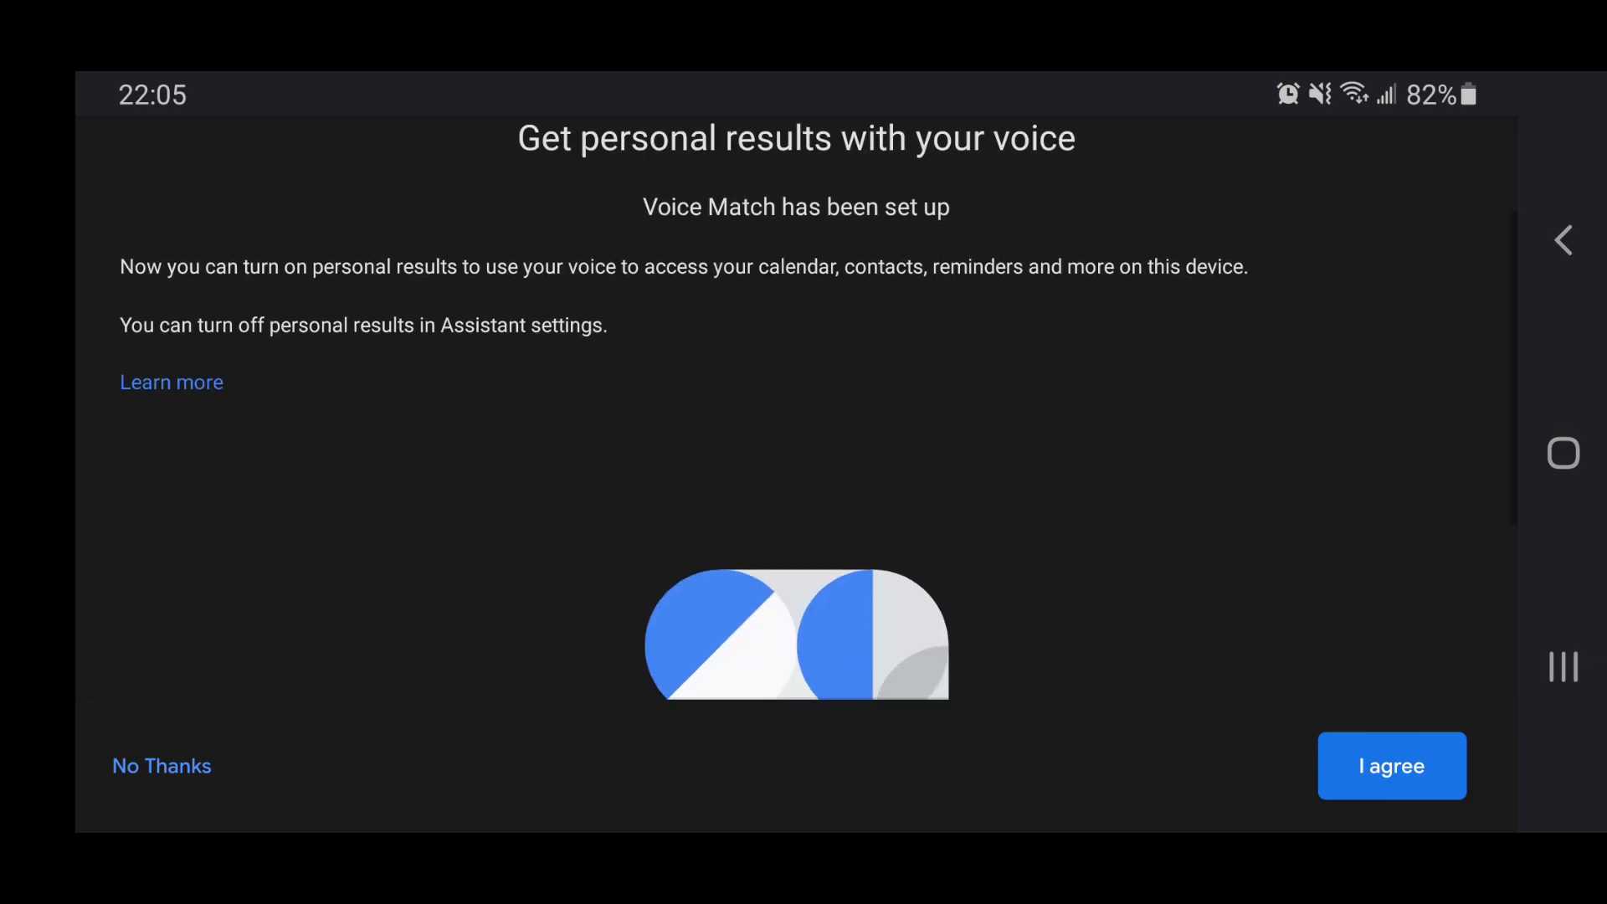
click(1391, 765)
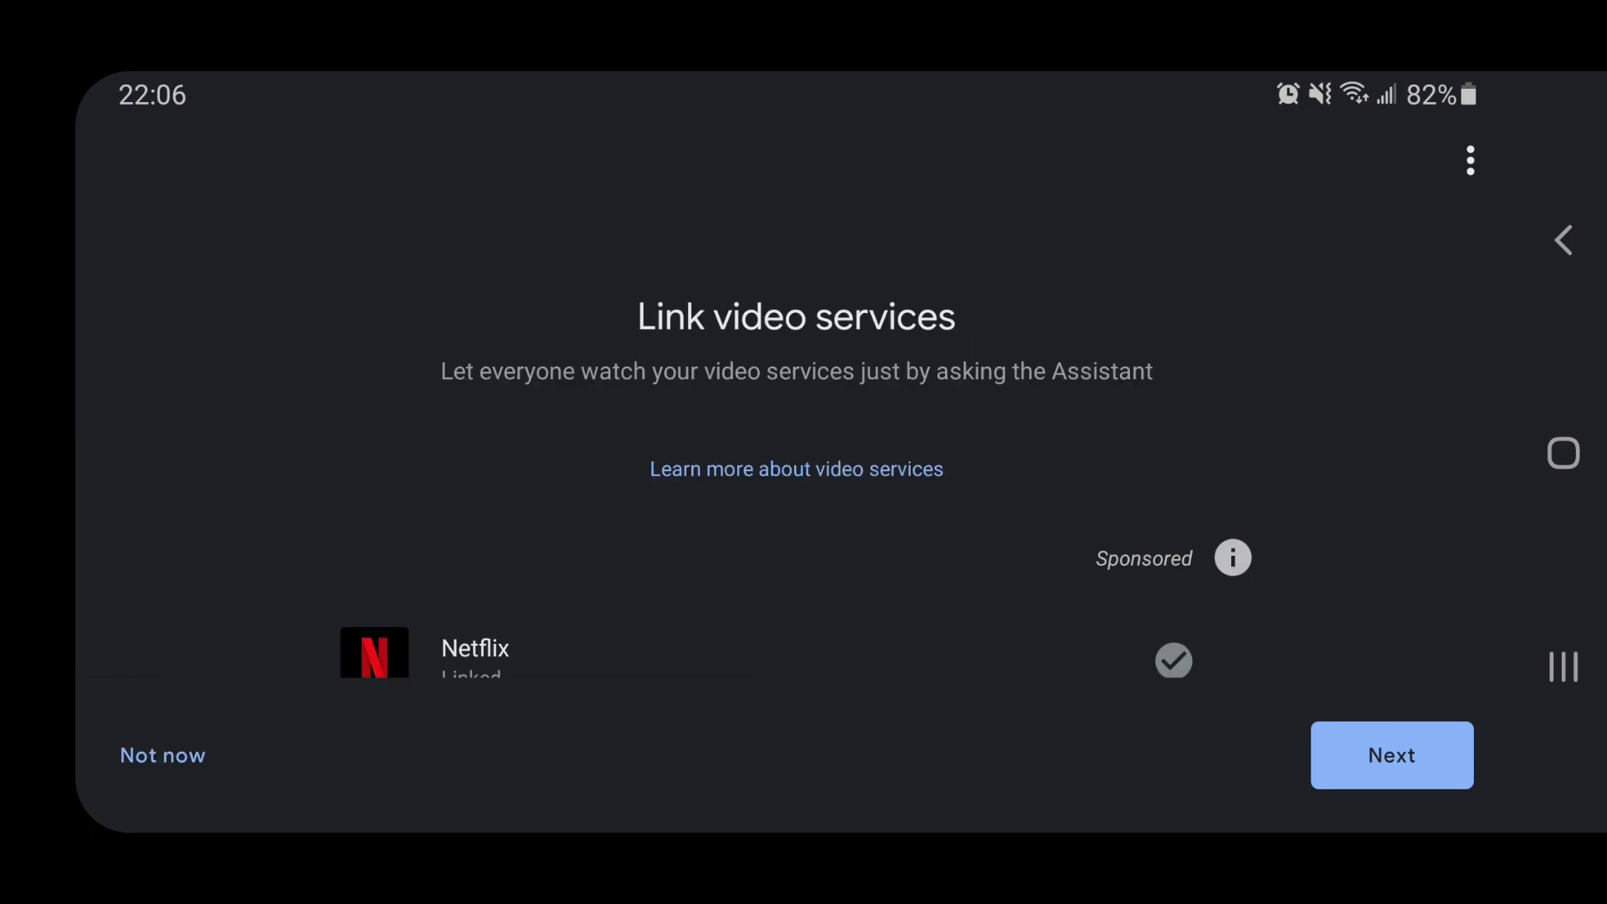
- Keep the linked video services, accept the setup review, and pass the controls tutorial
click(1391, 755)
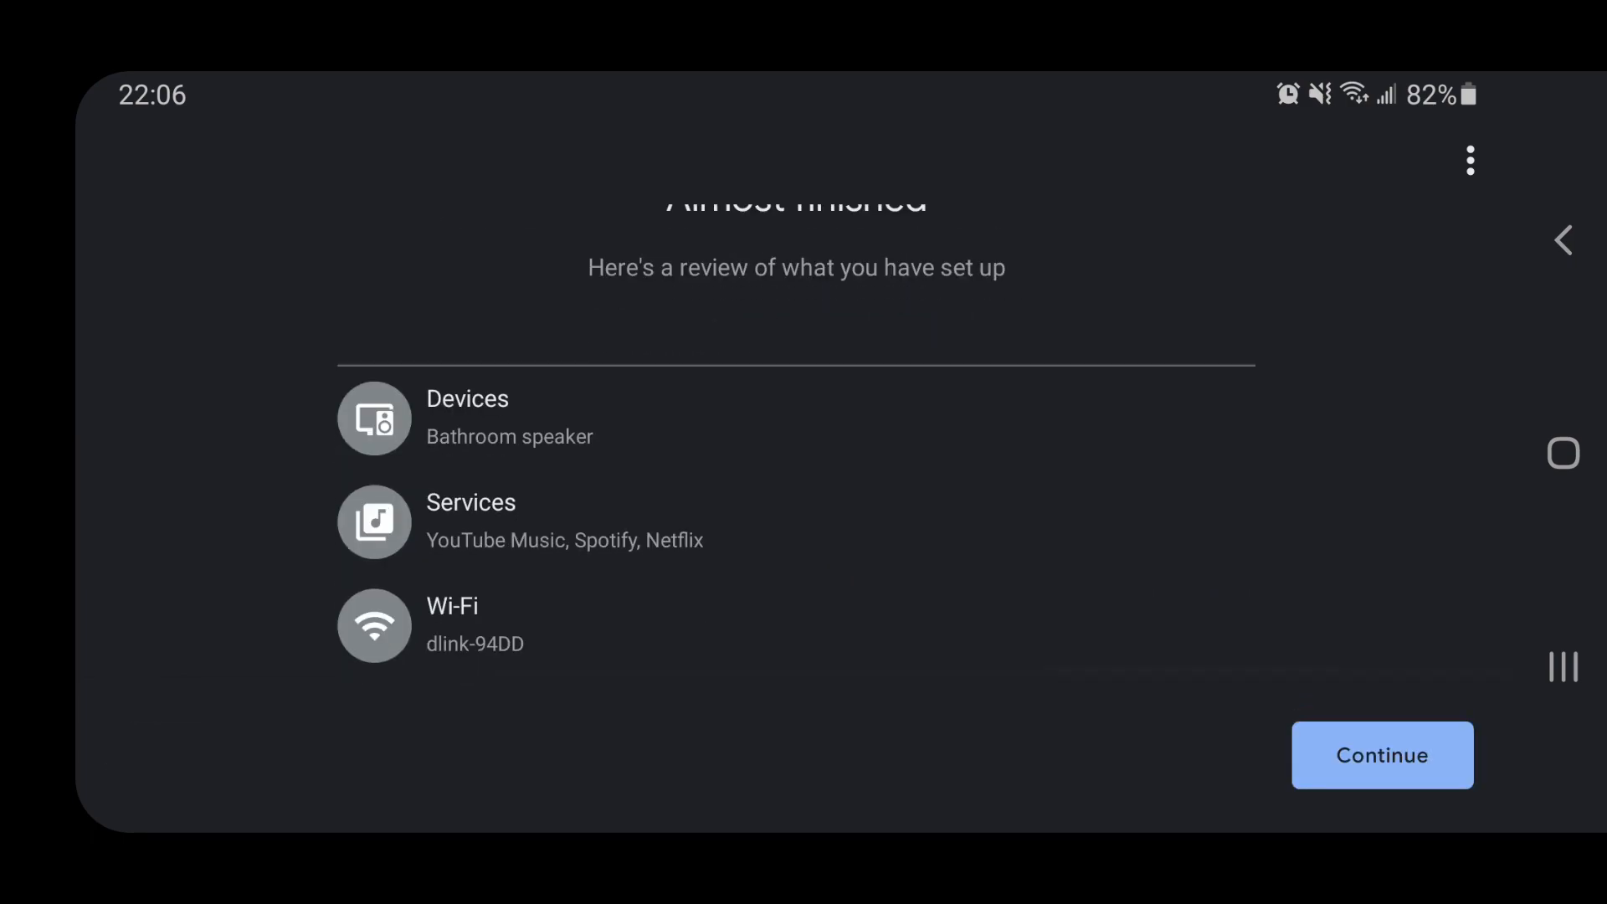
click(1381, 755)
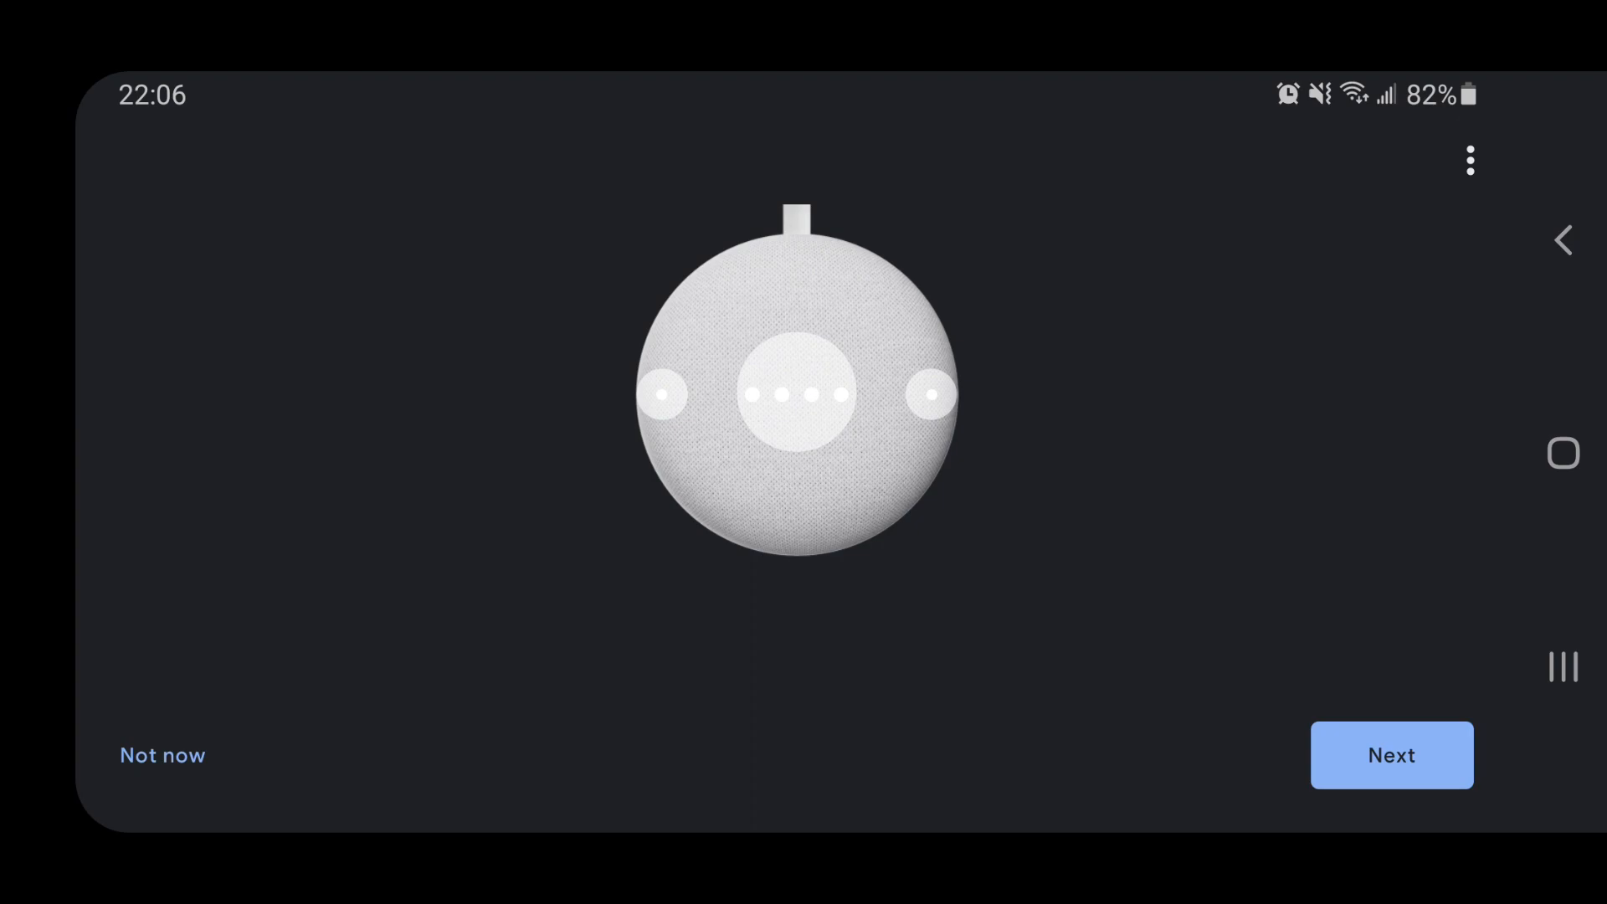
click(1391, 755)
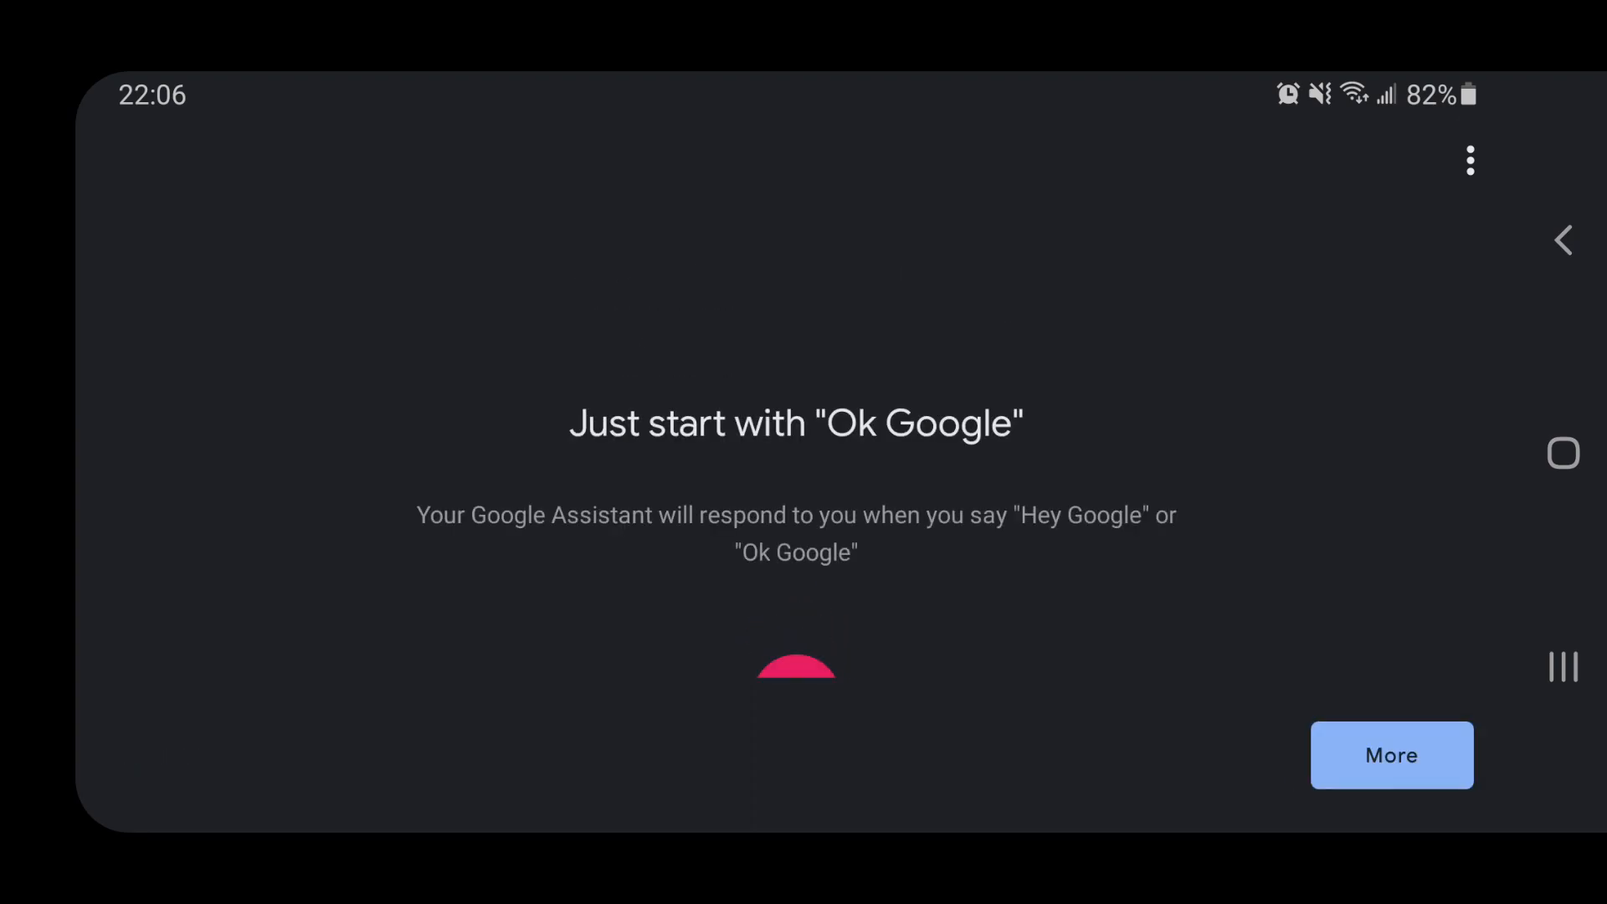